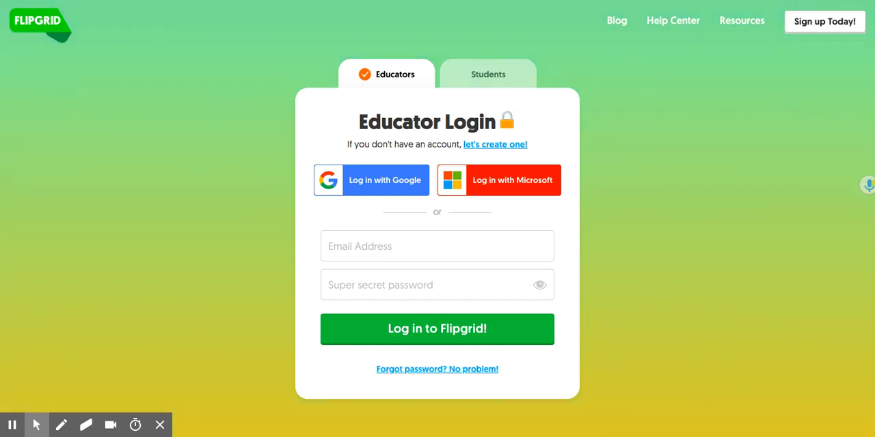
{"action": "mouse_move", "coordinate": [829, 188]}
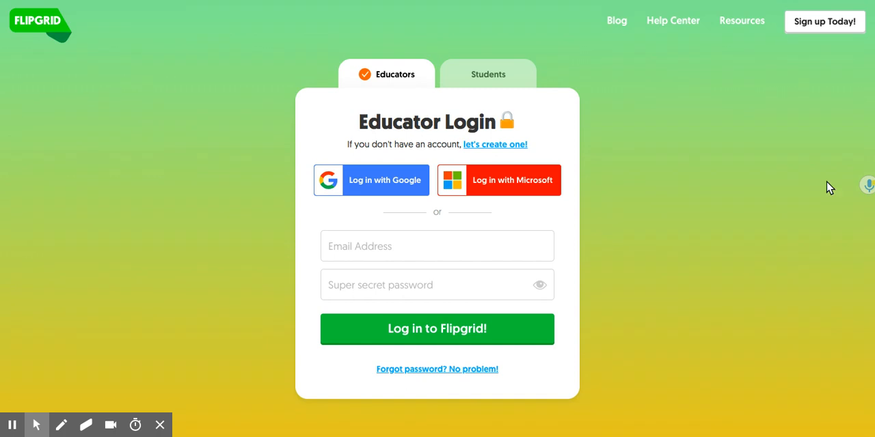
{"action": "mouse_move", "coordinate": [383, 182]}
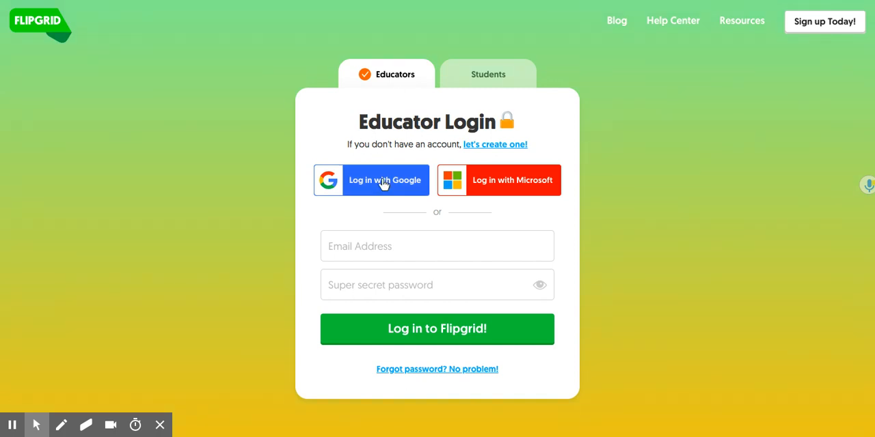
- Sign in to Flipgrid with a Google educator account to reach My Grids
{"action": "left_click", "coordinate": [385, 180]}
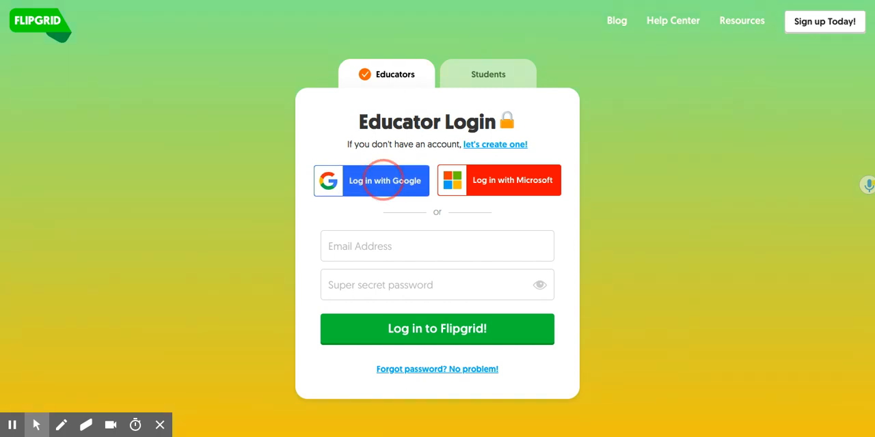
{"action": "left_click", "coordinate": [383, 180]}
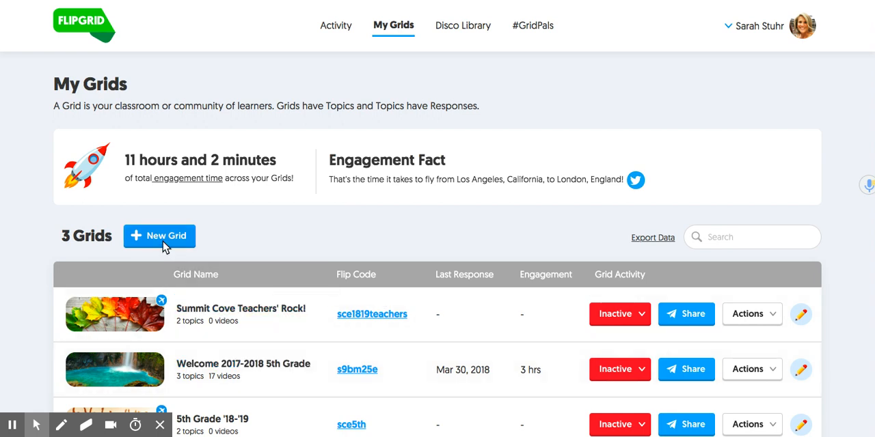
- Start a new grid and set its community type to School Email Domain
{"action": "left_click", "coordinate": [159, 235]}
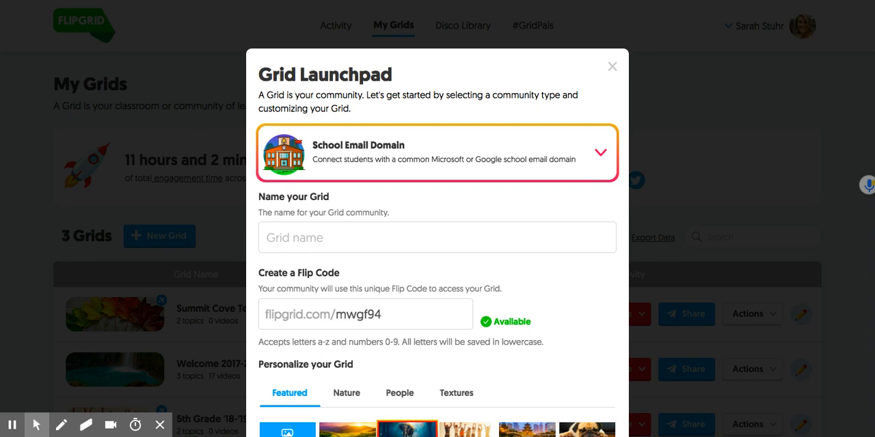
{"action": "mouse_move", "coordinate": [346, 198]}
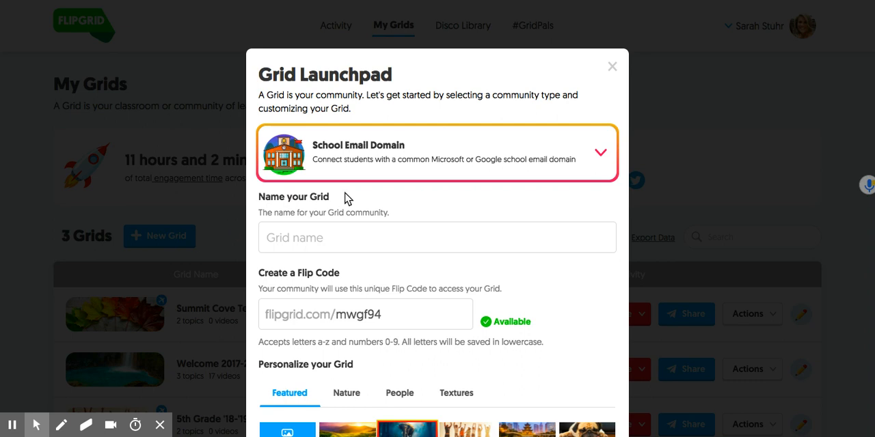
{"action": "mouse_move", "coordinate": [350, 177]}
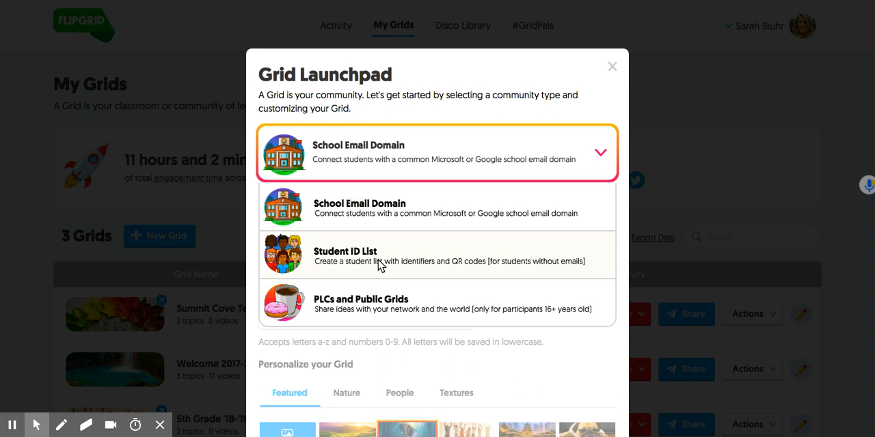
{"action": "left_click", "coordinate": [367, 260]}
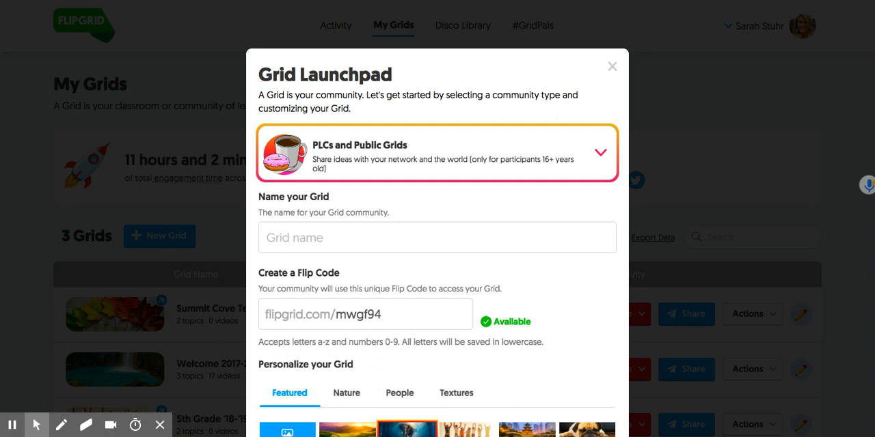
{"action": "left_click", "coordinate": [601, 153]}
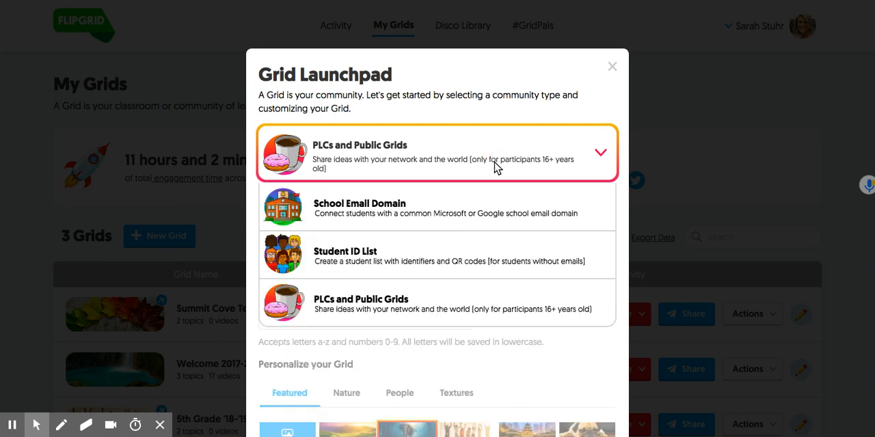
{"action": "left_click", "coordinate": [437, 208]}
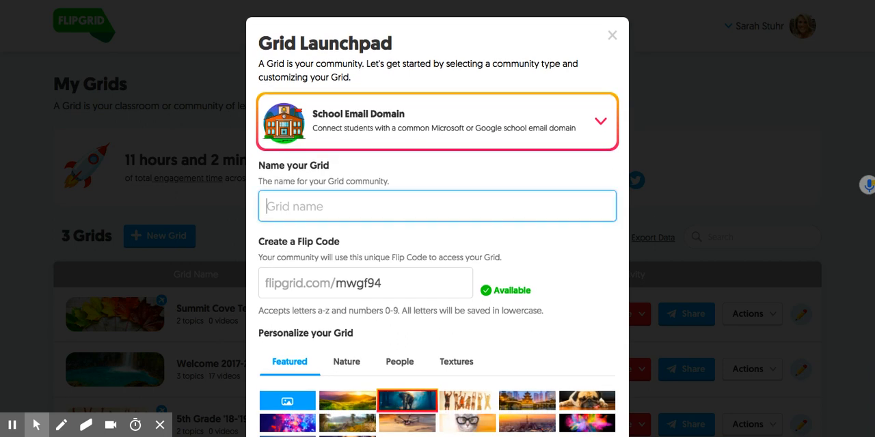
- Name the grid Media/Tech '18-'19 and set its Flip Code to scemedia
{"action": "type", "text": "Media/Tech"}
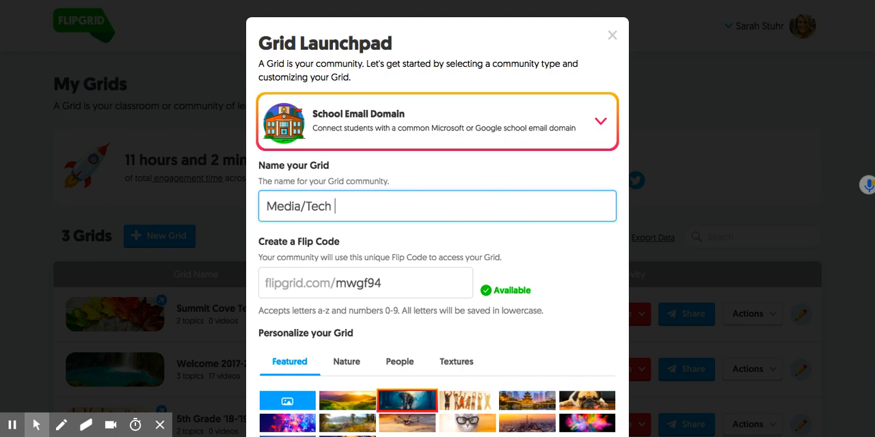
{"action": "type", "text": "'18-'19"}
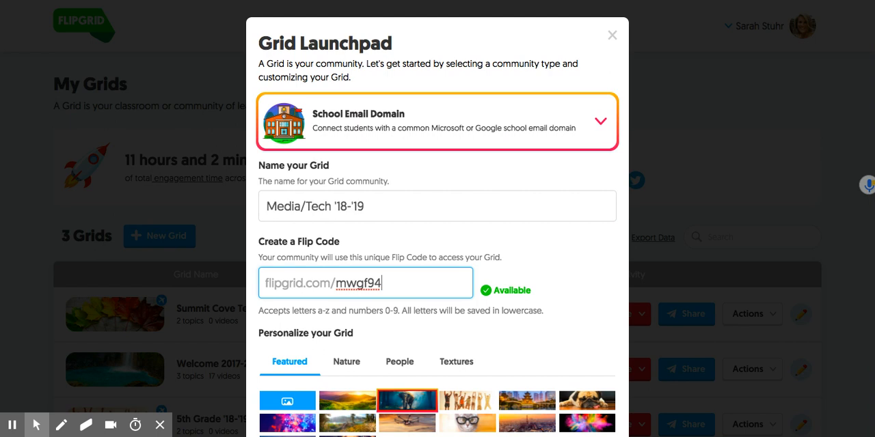
{"action": "key", "text": "Backspace"}
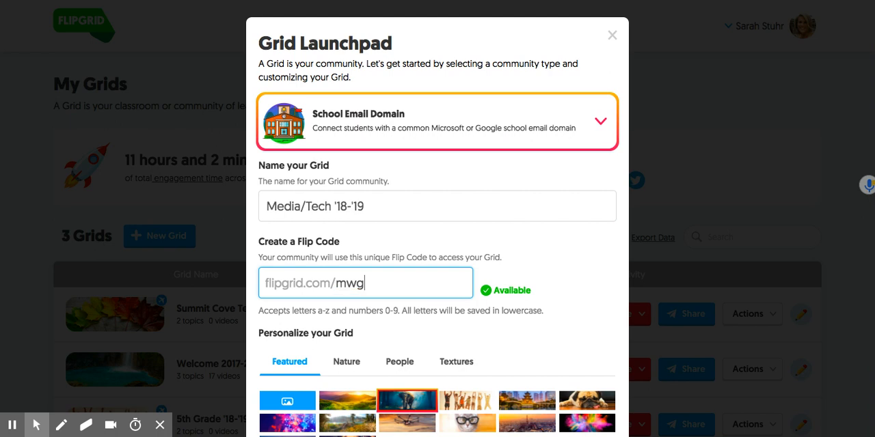
{"action": "type", "text": "scemedia"}
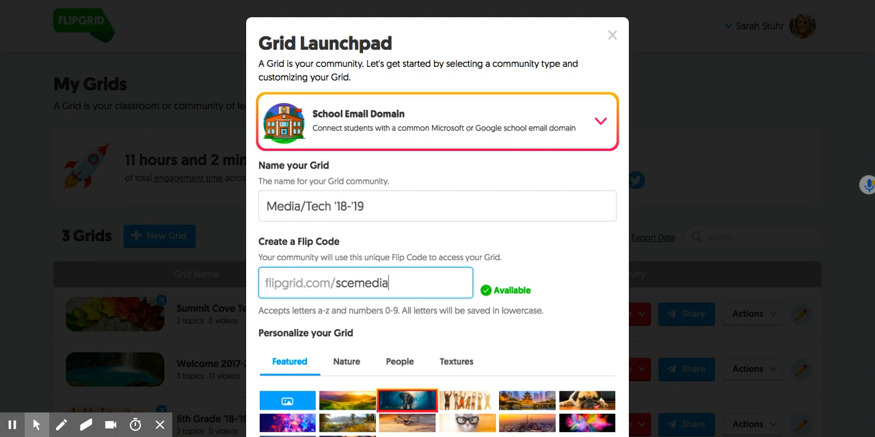
{"action": "mouse_move", "coordinate": [531, 299]}
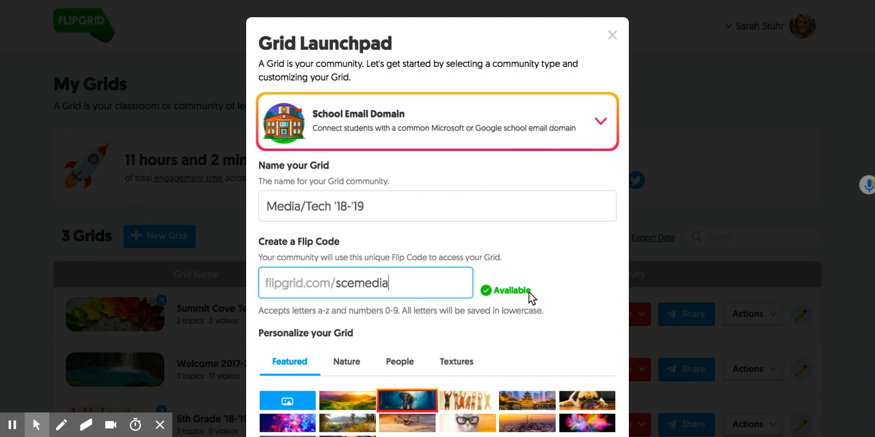
- Choose the cat-in-glasses banner image and advance to the domain step
{"action": "scroll", "scroll_direction": "down", "scroll_amount": 3}
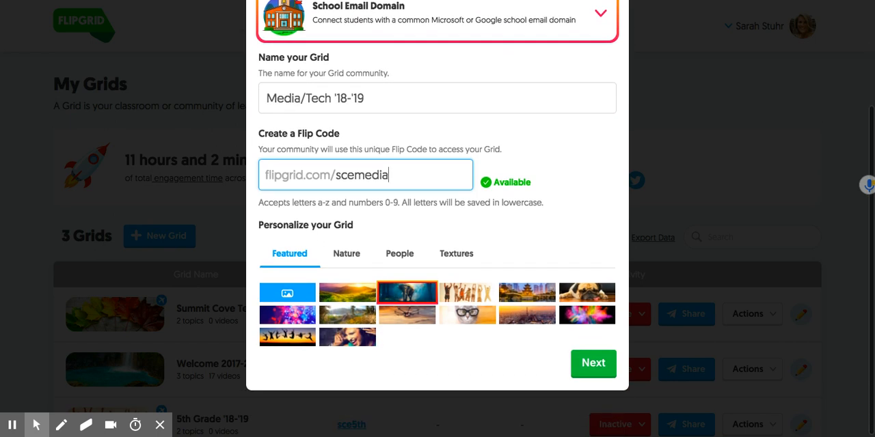
{"action": "mouse_move", "coordinate": [458, 318]}
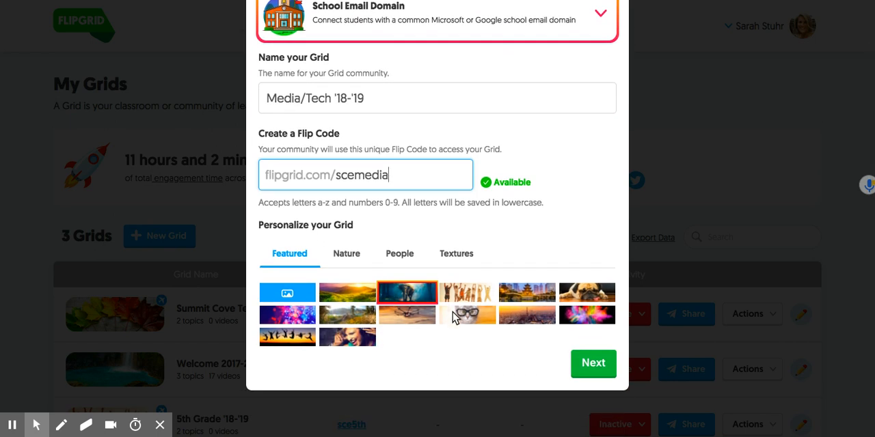
{"action": "left_click", "coordinate": [467, 316]}
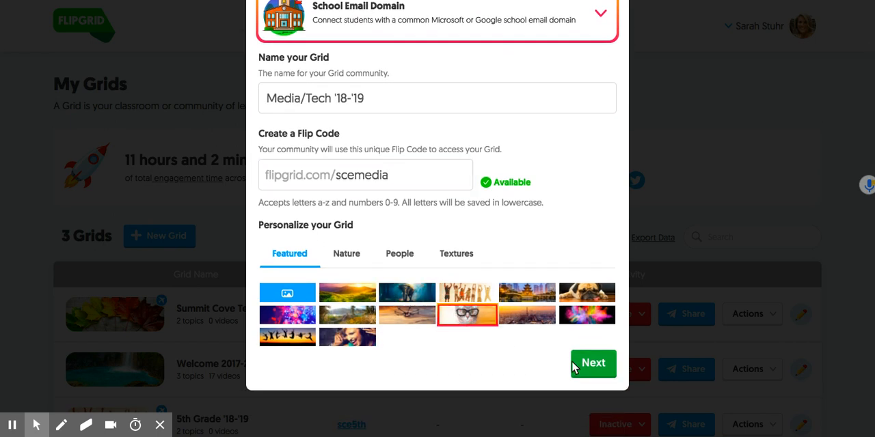
{"action": "left_click", "coordinate": [594, 364]}
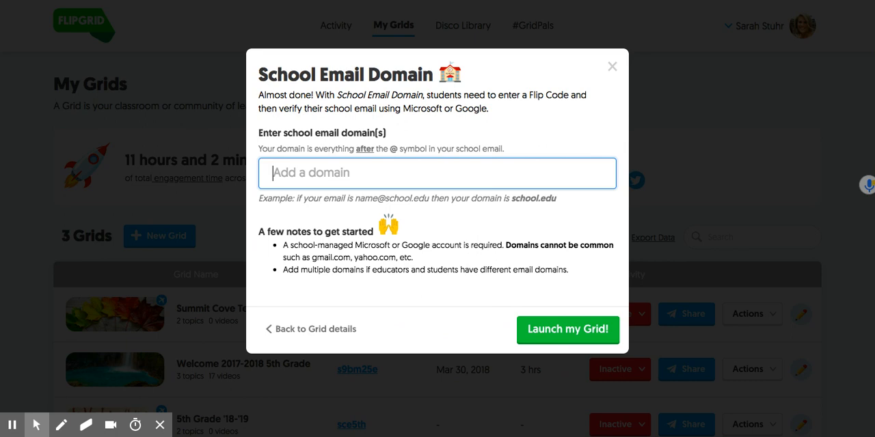
- Add summitk12.org as the grid's school email domain
{"action": "type", "text": "summitk1"}
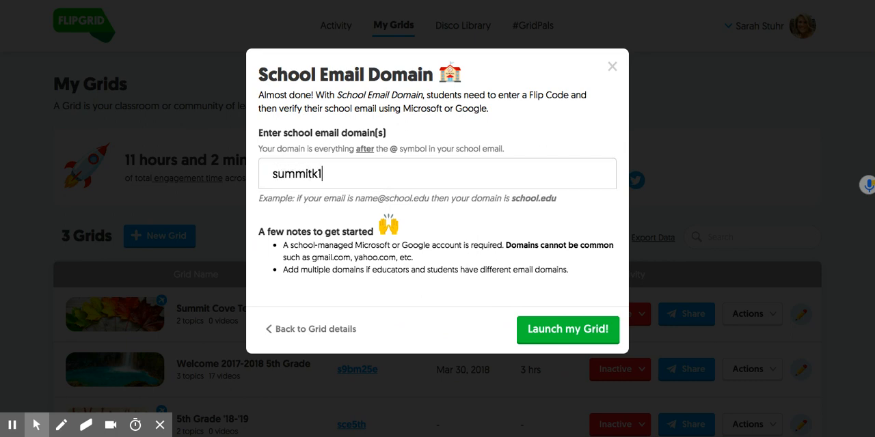
{"action": "type", "text": "summitk12.org"}
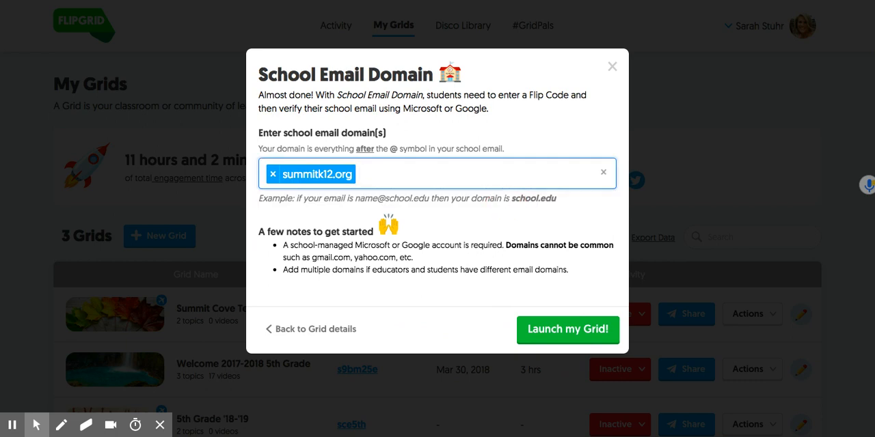
{"action": "mouse_move", "coordinate": [540, 232]}
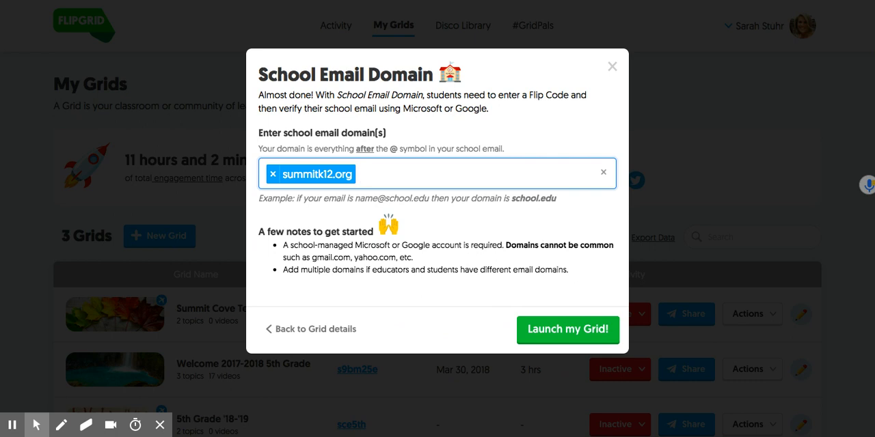
{"action": "mouse_move", "coordinate": [559, 322]}
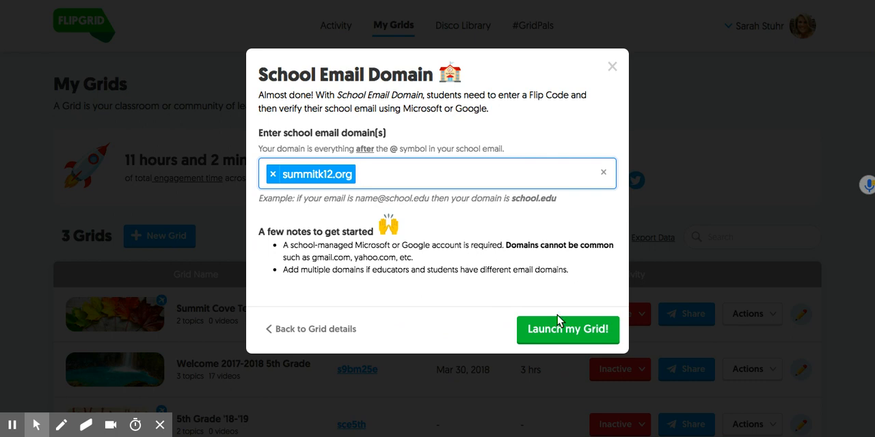
- Launch the grid, view its scemedia share options, and dismiss the ready confirmation
{"action": "left_click", "coordinate": [568, 330]}
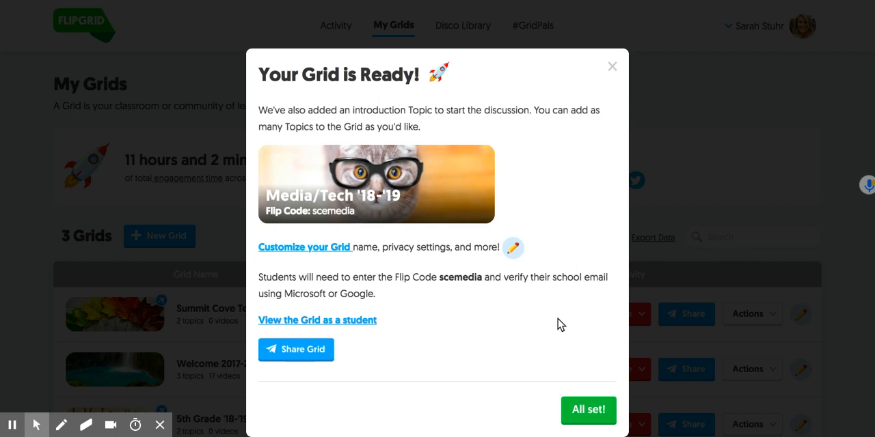
{"action": "mouse_move", "coordinate": [451, 332]}
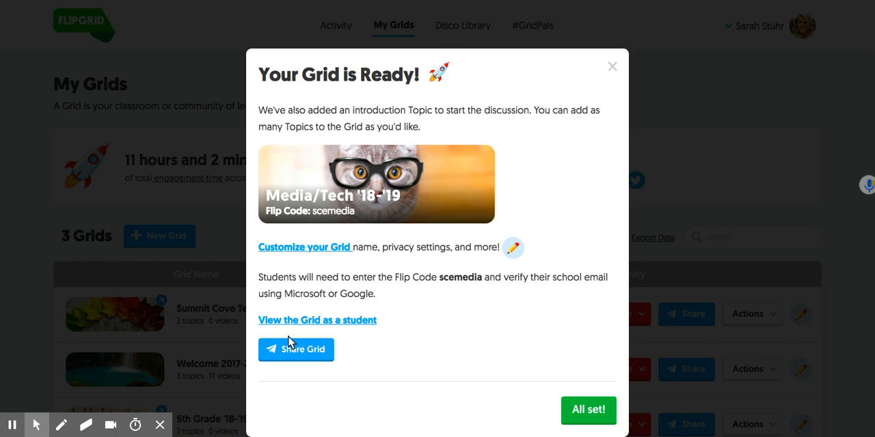
{"action": "left_click", "coordinate": [296, 350]}
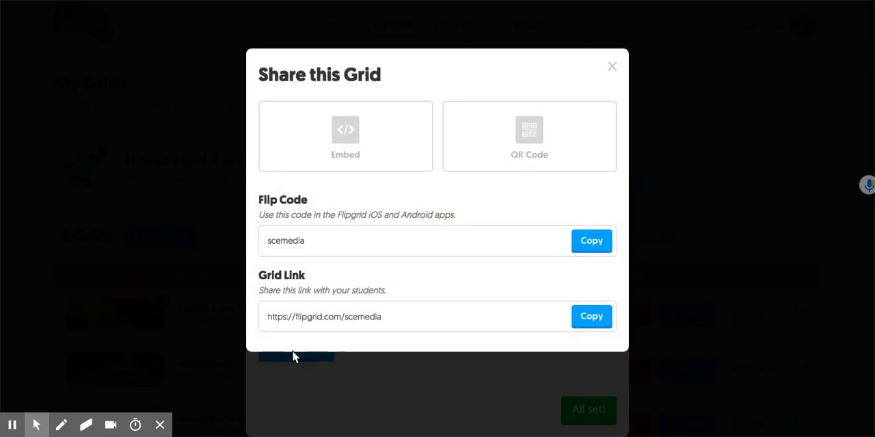
{"action": "mouse_move", "coordinate": [295, 357]}
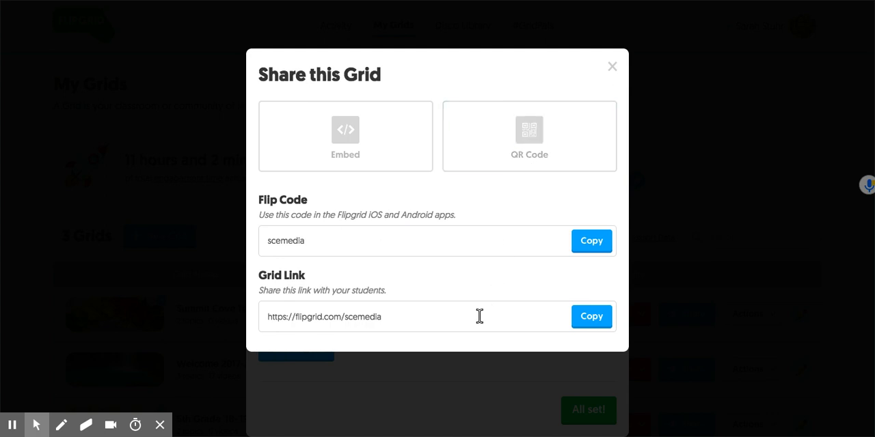
{"action": "mouse_move", "coordinate": [612, 70]}
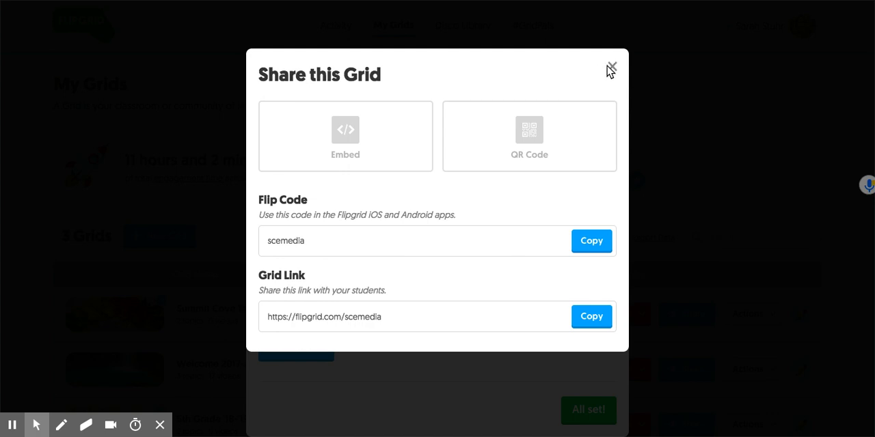
{"action": "left_click", "coordinate": [613, 67]}
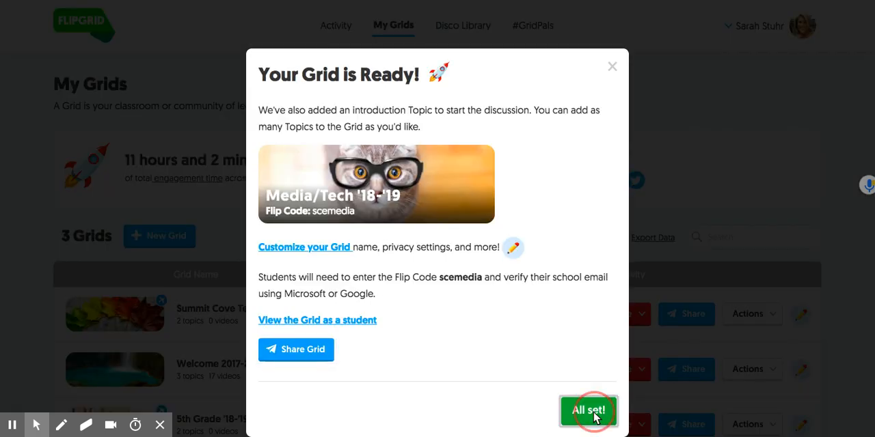
- Close the dialog to show the grid's Ideas and Introductions! topics, then start a new topic
{"action": "left_click", "coordinate": [589, 411]}
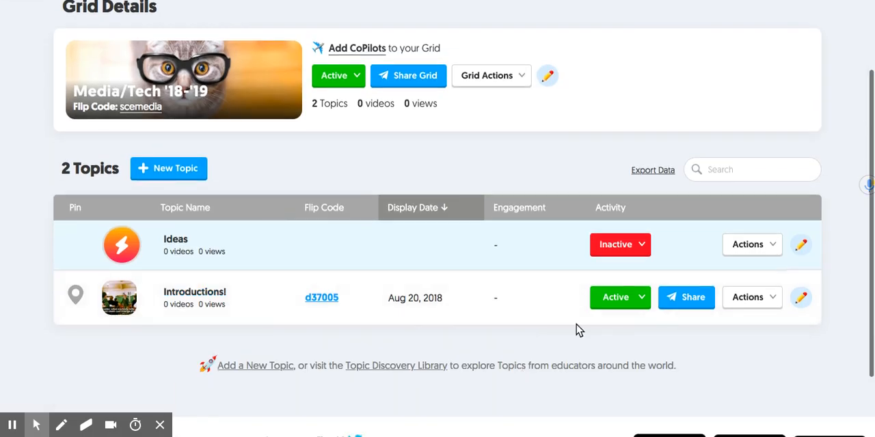
{"action": "mouse_move", "coordinate": [802, 245]}
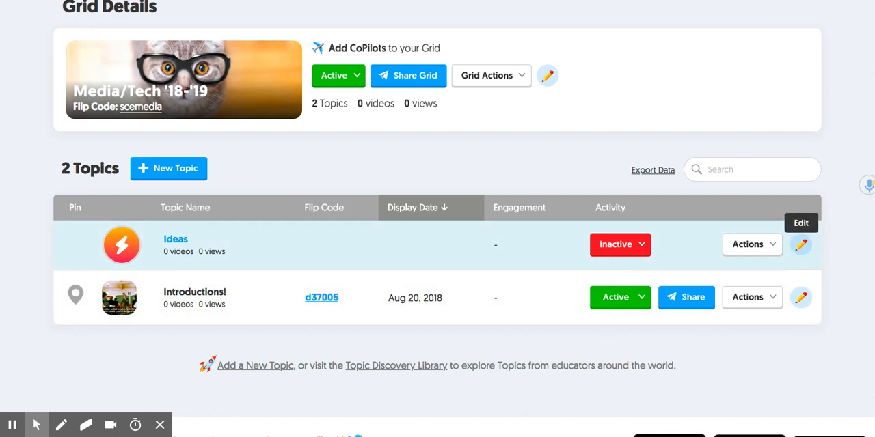
{"action": "mouse_move", "coordinate": [518, 337]}
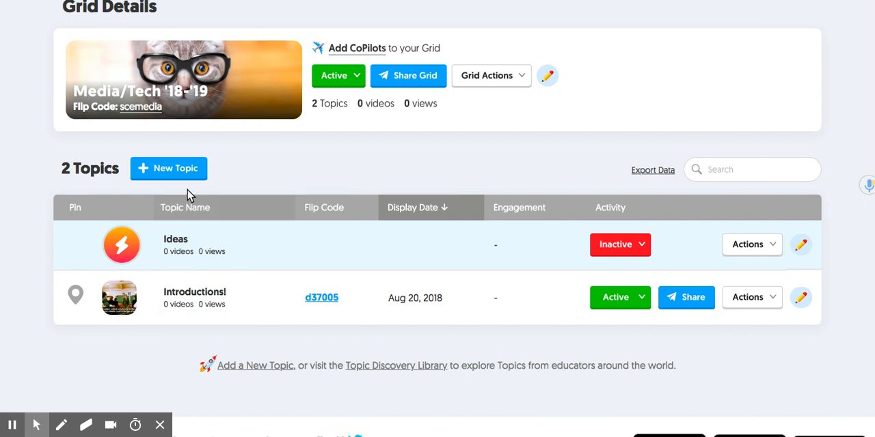
{"action": "left_click", "coordinate": [179, 168]}
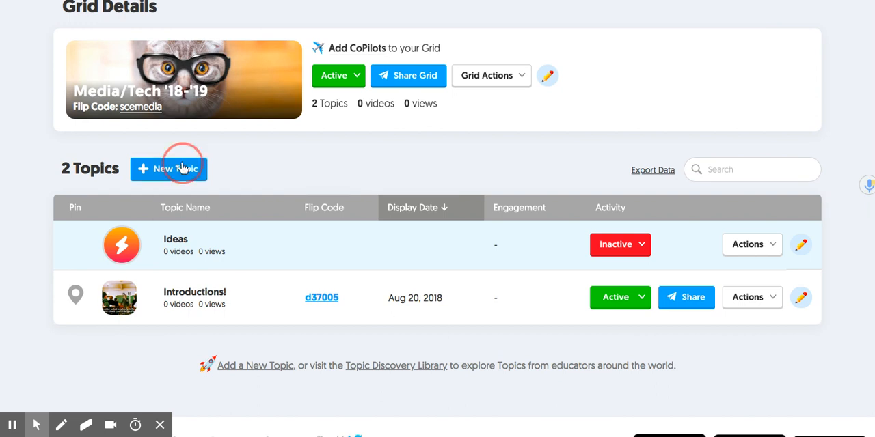
- Title the topic 'How to find and check out a book' with a 2-minute response time
{"action": "left_click", "coordinate": [177, 169]}
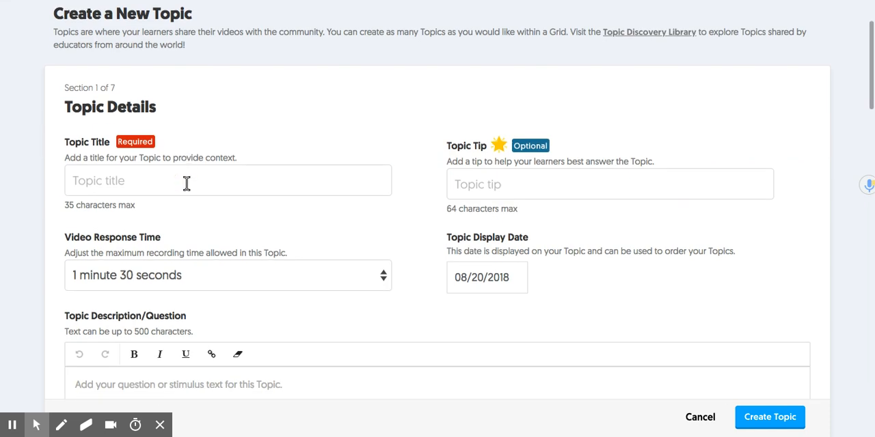
{"action": "type", "text": "How t"}
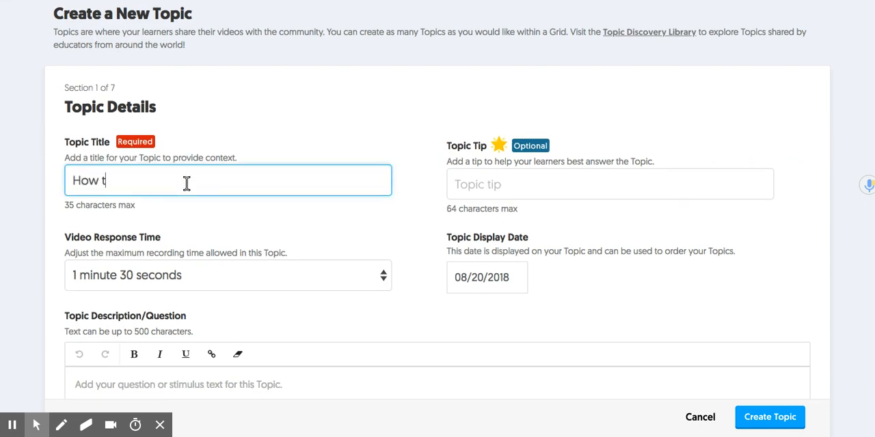
{"action": "type", "text": "o f"}
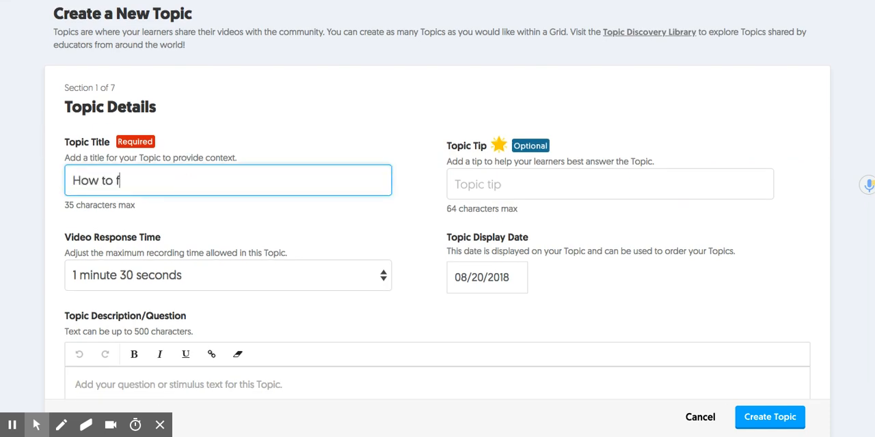
{"action": "type", "text": "ind and check out"}
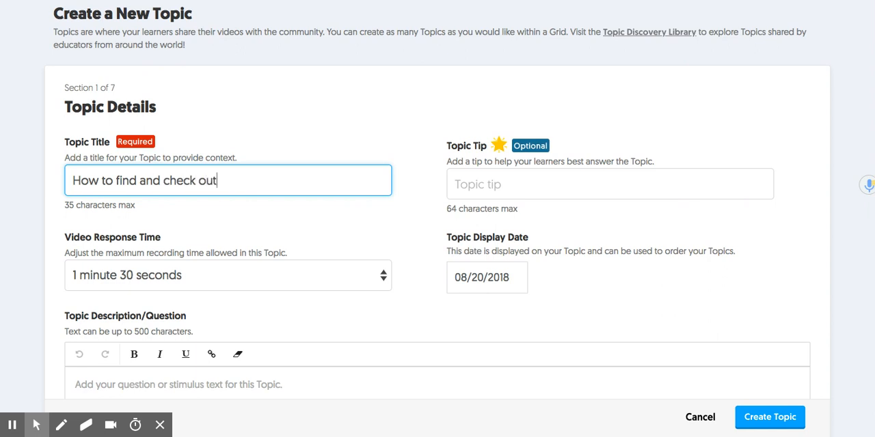
{"action": "type", "text": "a book"}
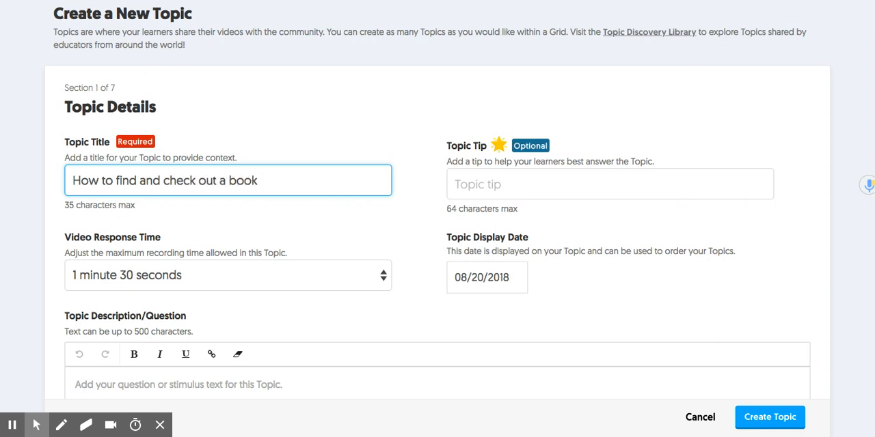
{"action": "left_click", "coordinate": [228, 276]}
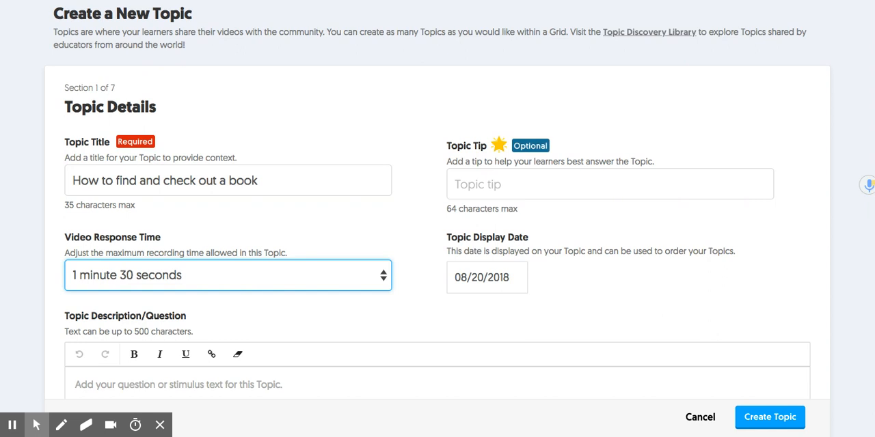
{"action": "left_click", "coordinate": [228, 276]}
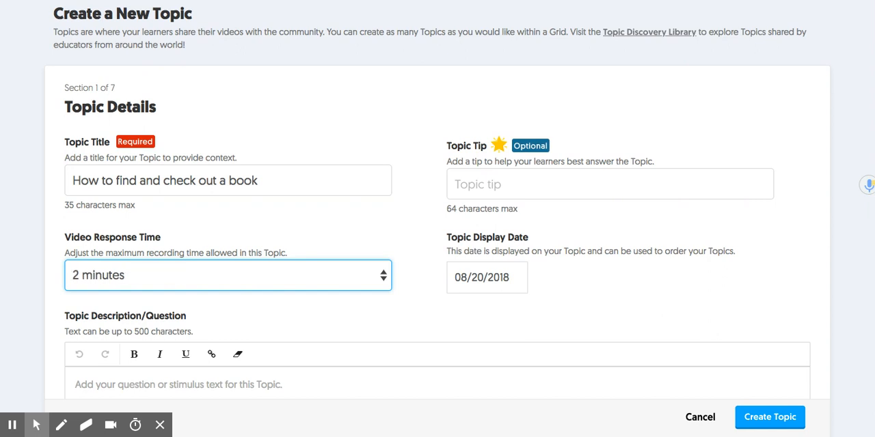
{"action": "mouse_move", "coordinate": [471, 291]}
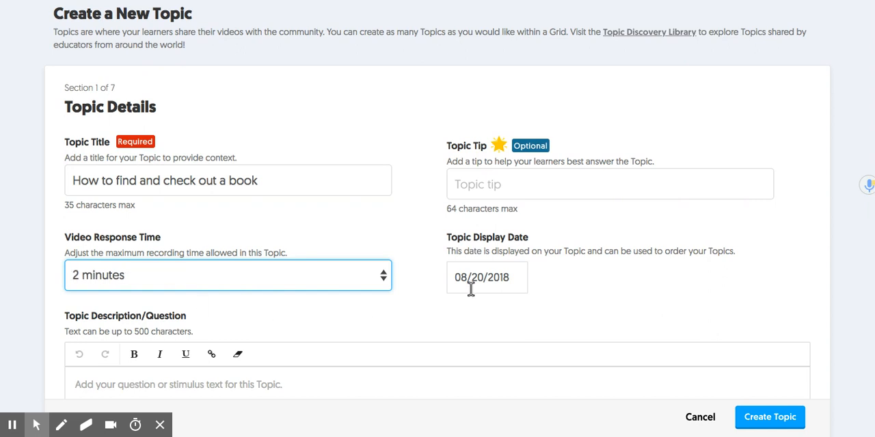
- Write a description explaining the steps to finding and checking out a book at SCE
{"action": "scroll", "scroll_direction": "down", "scroll_amount": 3}
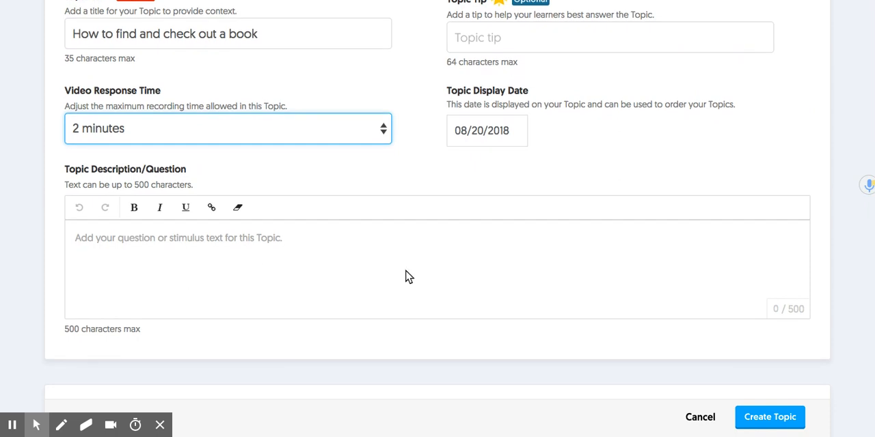
{"action": "mouse_move", "coordinate": [362, 264]}
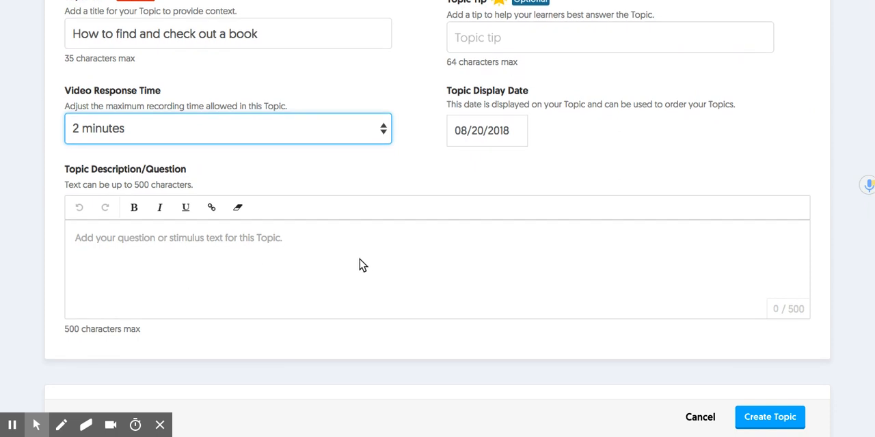
{"action": "type", "text": "c"}
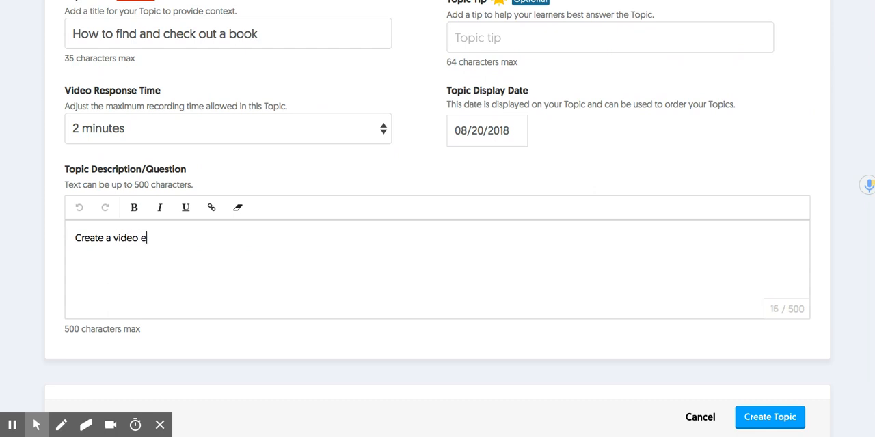
{"action": "type", "text": "xplaining th"}
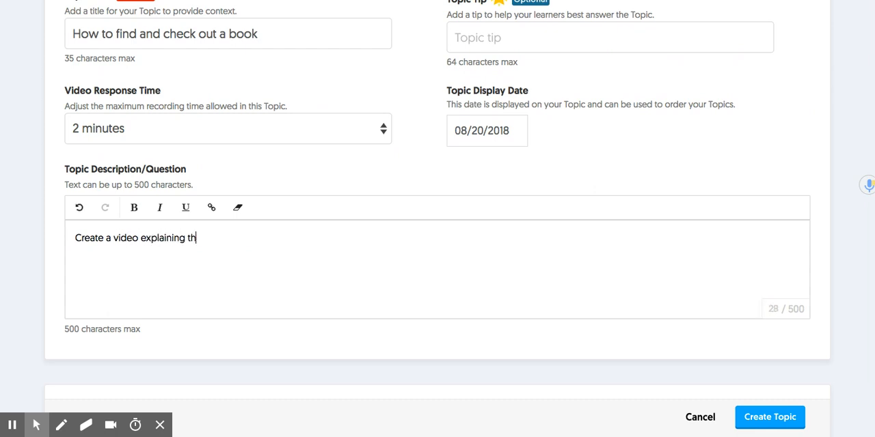
{"action": "type", "text": "e steps to"}
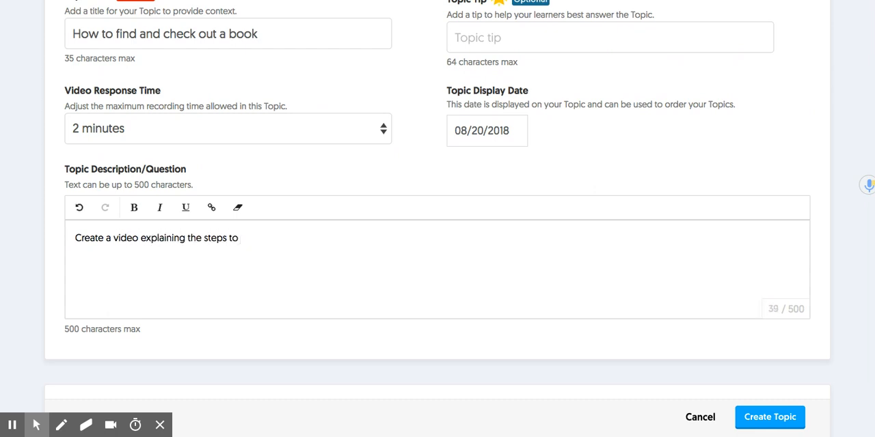
{"action": "type", "text": "fi"}
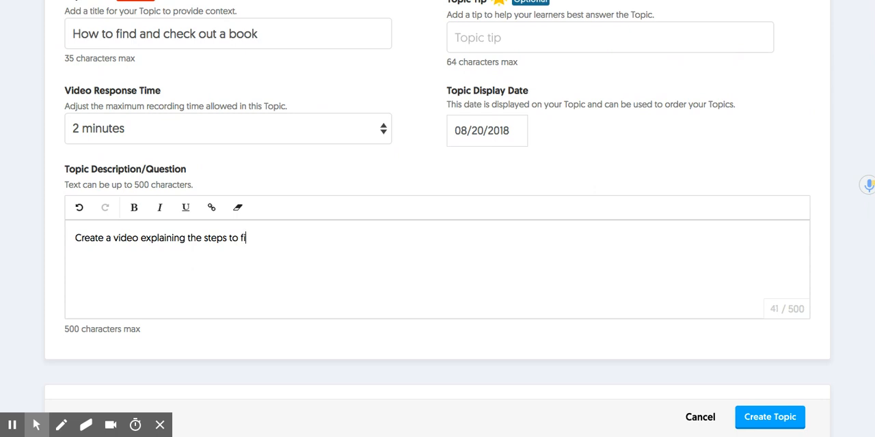
{"action": "type", "text": "nding and cho"}
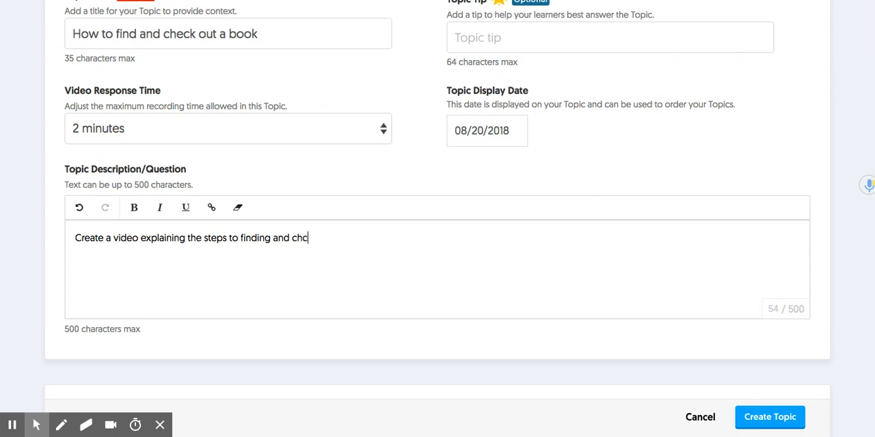
{"action": "type", "text": "cking out a"}
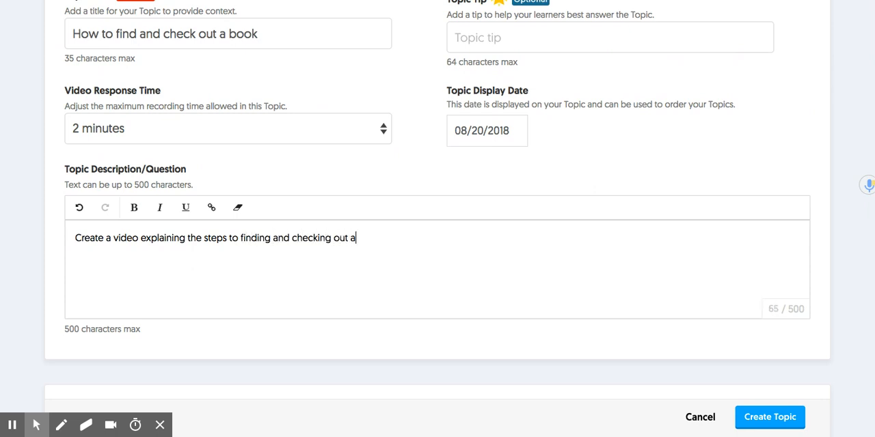
{"action": "type", "text": "book at SCE"}
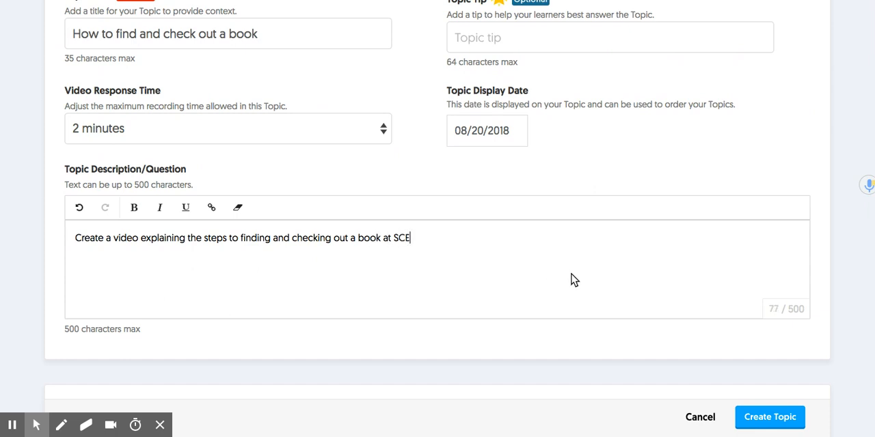
{"action": "scroll", "scroll_direction": "down", "scroll_amount": 3}
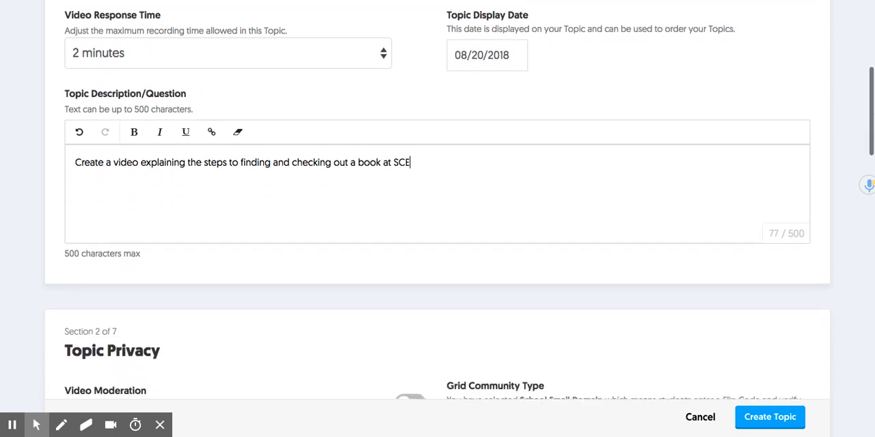
{"action": "scroll", "scroll_direction": "down", "scroll_amount": 3}
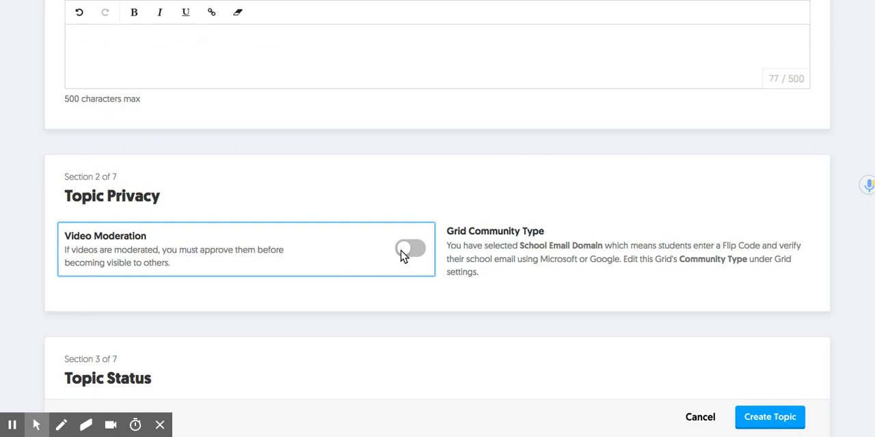
{"action": "scroll", "scroll_direction": "down", "scroll_amount": 3}
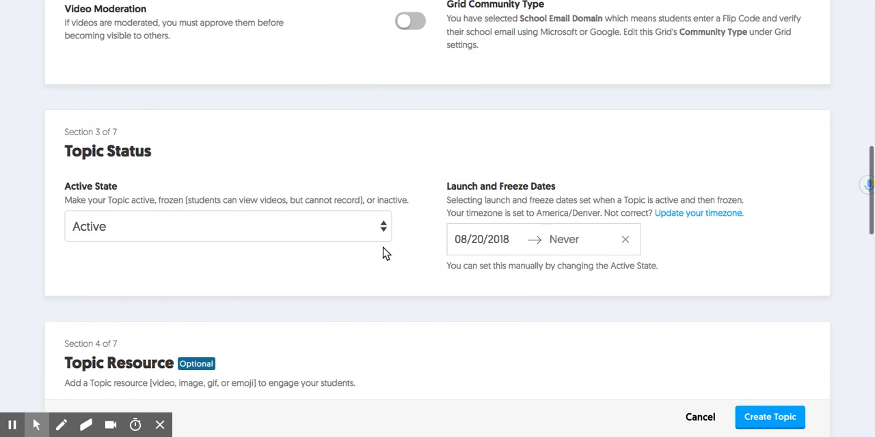
{"action": "left_click", "coordinate": [228, 226]}
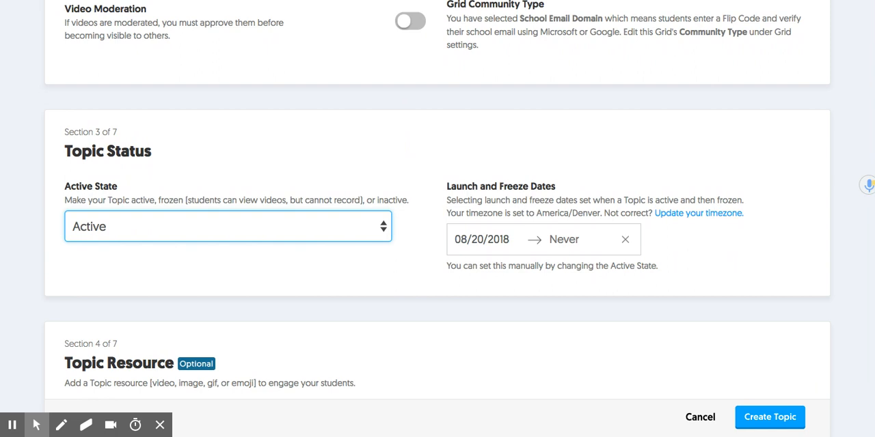
{"action": "scroll", "scroll_direction": "down", "scroll_amount": 3}
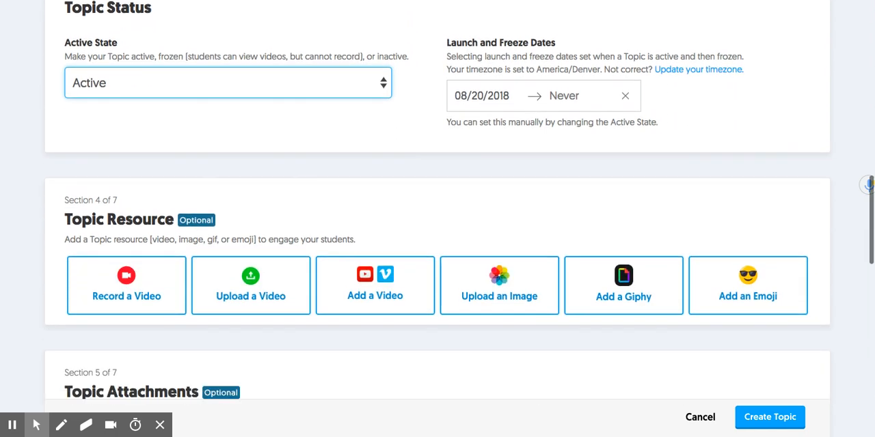
{"action": "scroll", "scroll_direction": "down", "scroll_amount": 3}
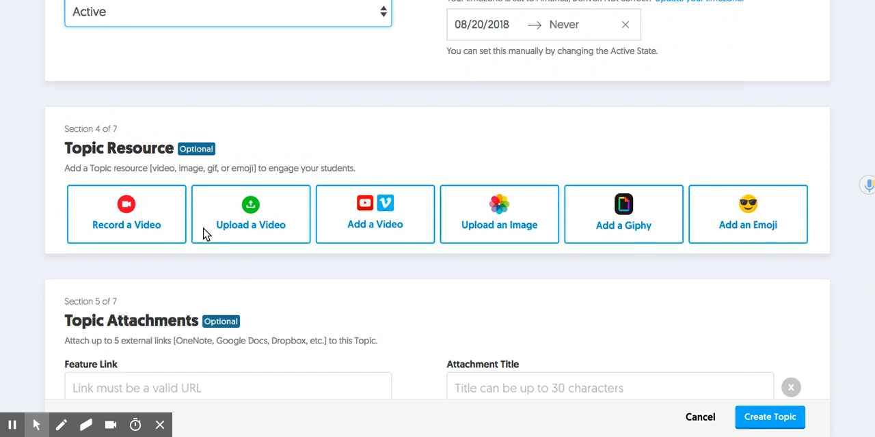
{"action": "left_click", "coordinate": [125, 214]}
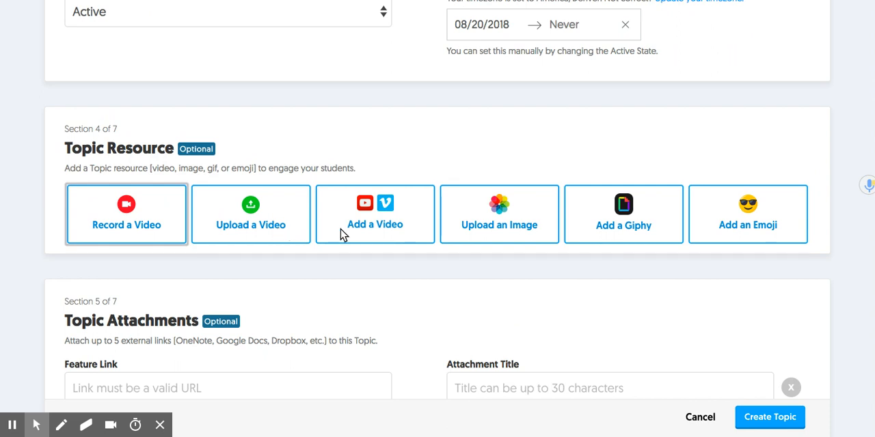
{"action": "mouse_move", "coordinate": [297, 225]}
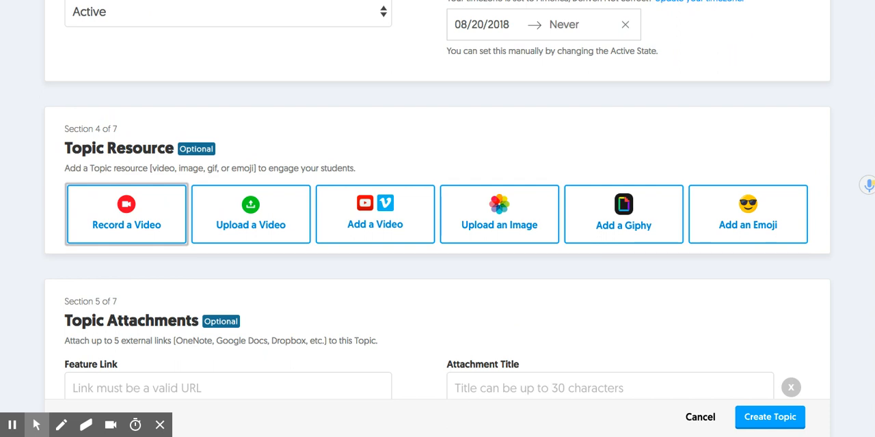
{"action": "mouse_move", "coordinate": [521, 207]}
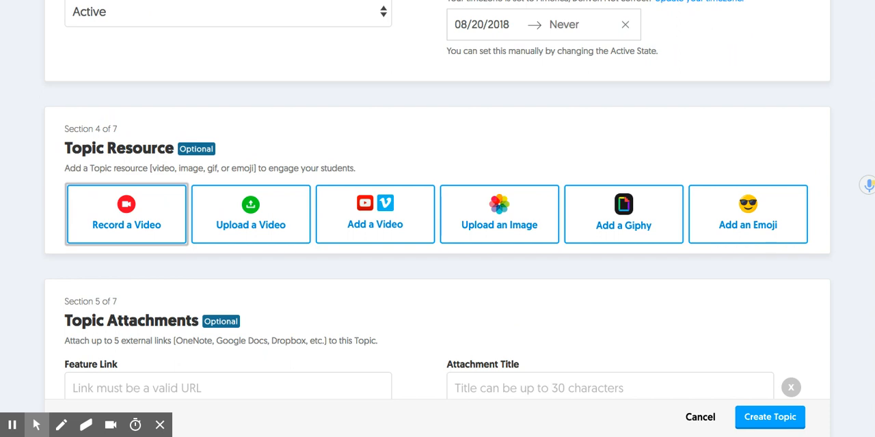
{"action": "mouse_move", "coordinate": [611, 237]}
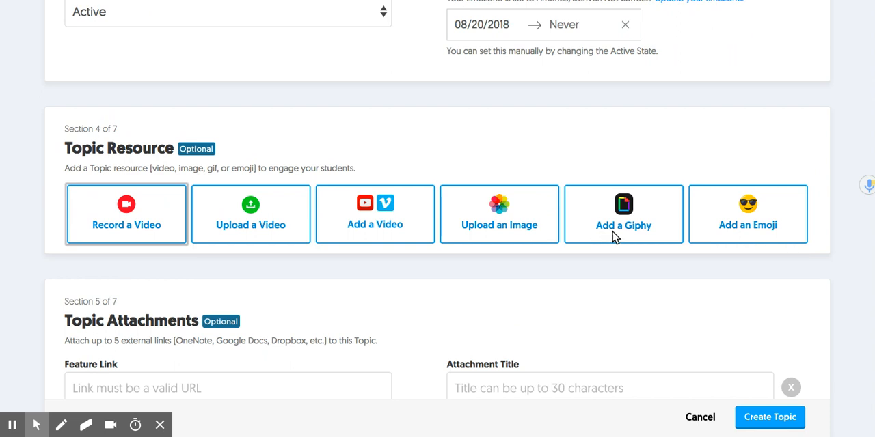
{"action": "mouse_move", "coordinate": [652, 246]}
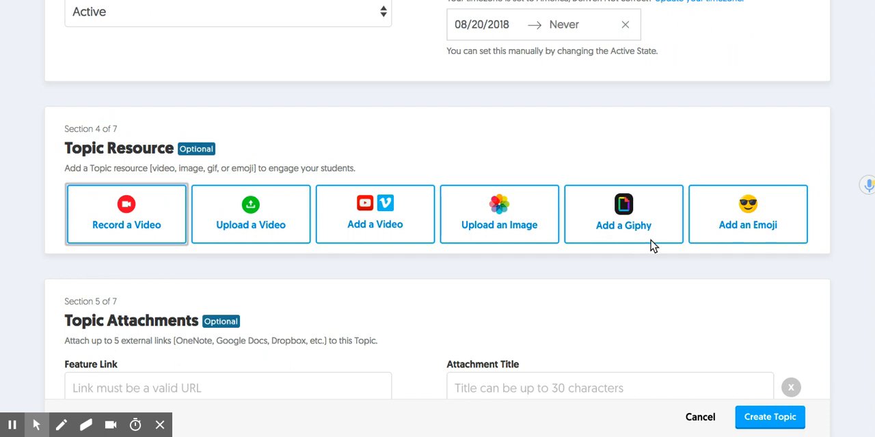
{"action": "mouse_move", "coordinate": [359, 242]}
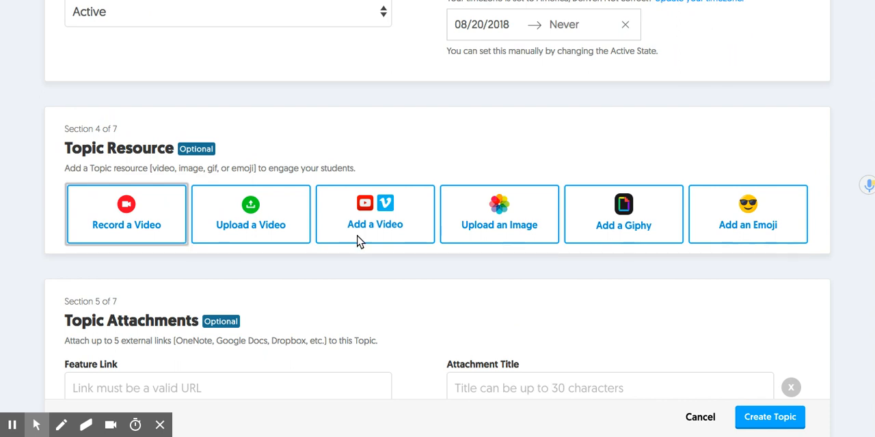
{"action": "scroll", "scroll_direction": "down", "scroll_amount": 3}
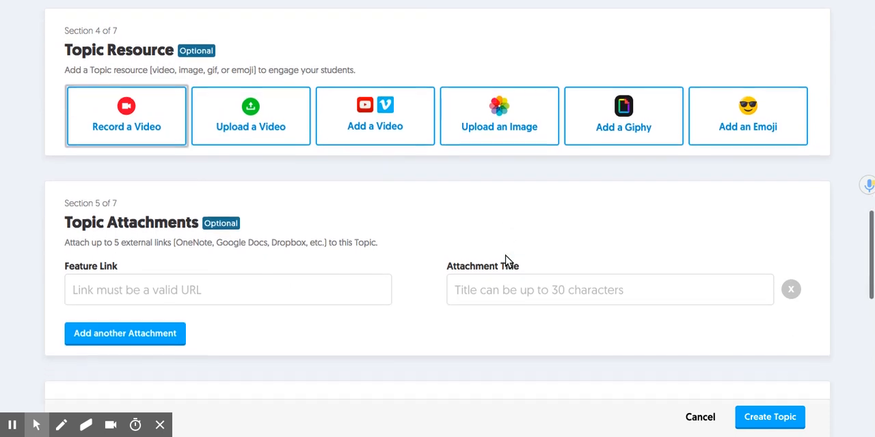
{"action": "scroll", "scroll_direction": "down", "scroll_amount": 3}
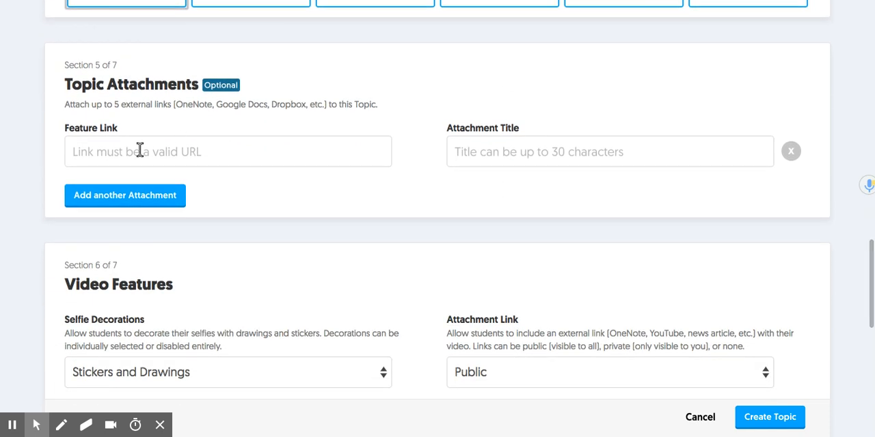
{"action": "mouse_move", "coordinate": [420, 210]}
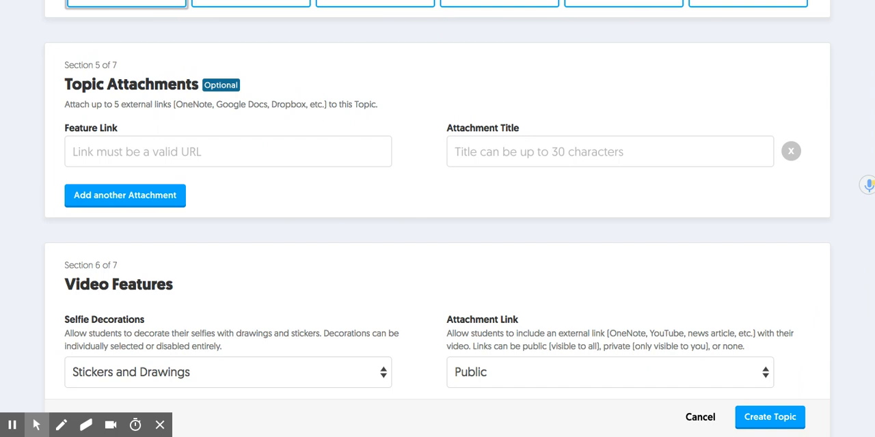
{"action": "mouse_move", "coordinate": [360, 157]}
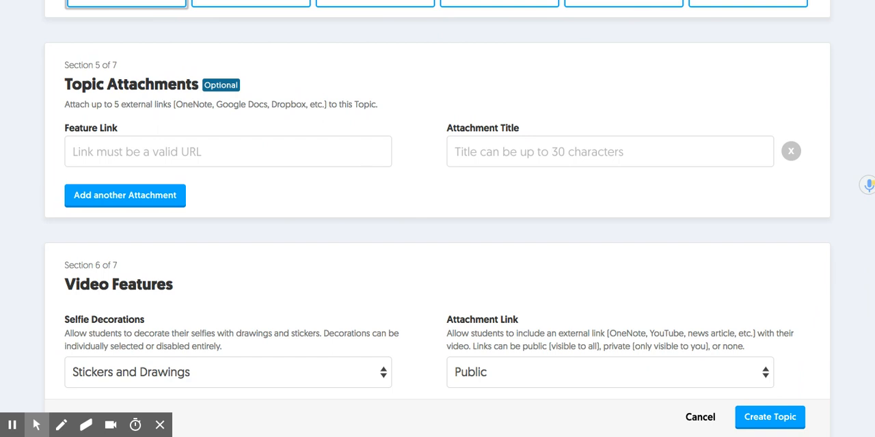
- Turn off Video Views under Video Features, keeping reactions, replies and titles on
{"action": "scroll", "scroll_direction": "down", "scroll_amount": 3}
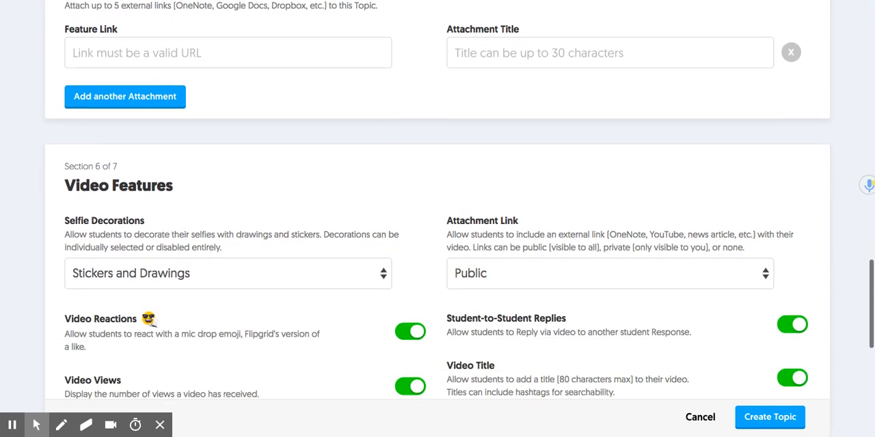
{"action": "scroll", "scroll_direction": "down", "scroll_amount": 3}
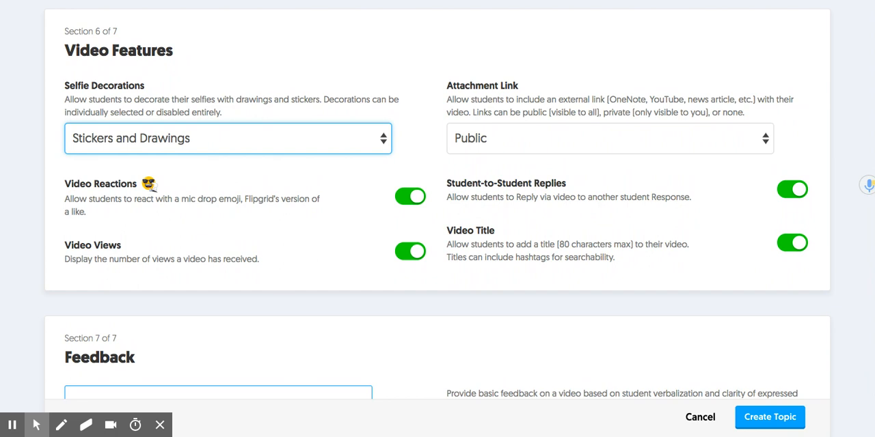
{"action": "mouse_move", "coordinate": [378, 205]}
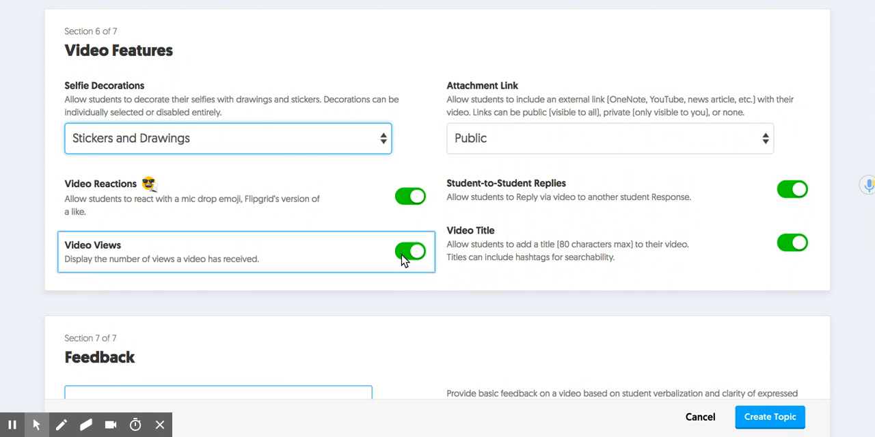
{"action": "left_click", "coordinate": [410, 257]}
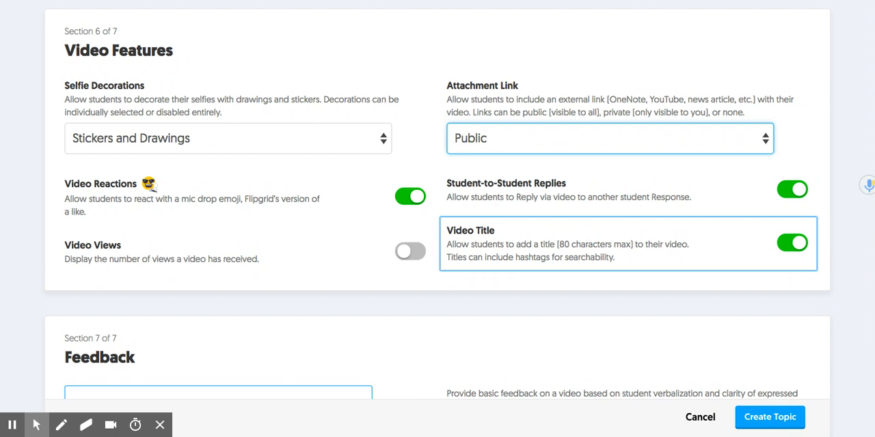
- Select Basic Feedback and create the topic, yielding link flipgrid.com/a17188
{"action": "scroll", "scroll_direction": "down", "scroll_amount": 3}
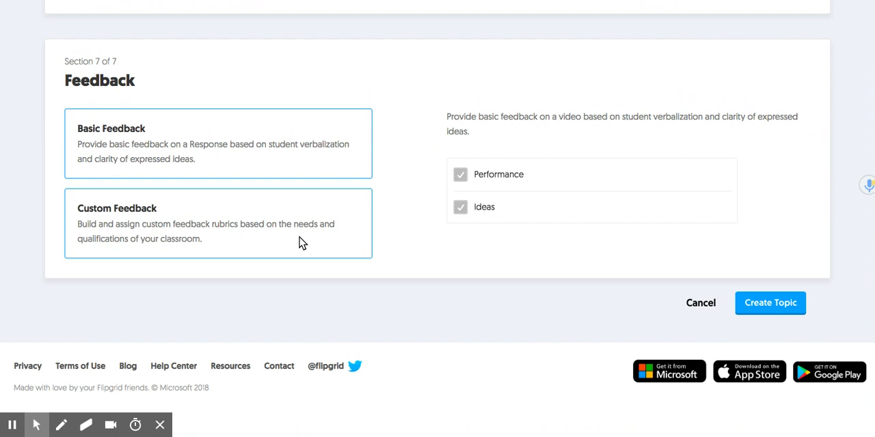
{"action": "left_click", "coordinate": [770, 304]}
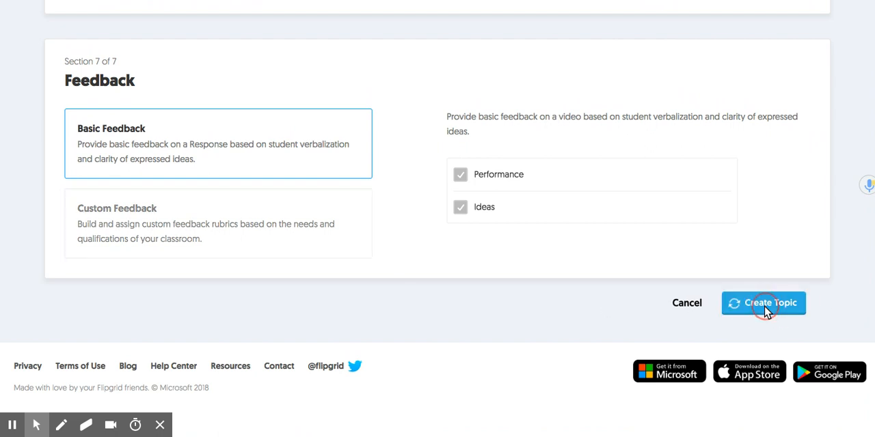
{"action": "left_click", "coordinate": [765, 302]}
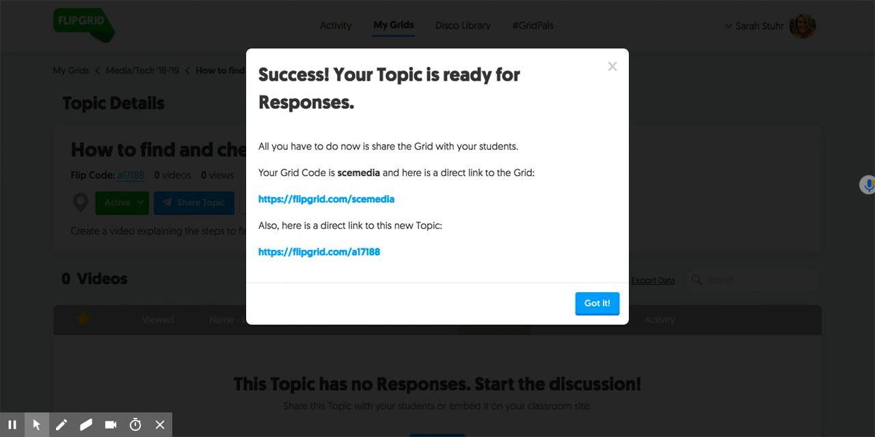
- Dismiss the success message and review the active topic's details, showing no responses
{"action": "left_click", "coordinate": [597, 303]}
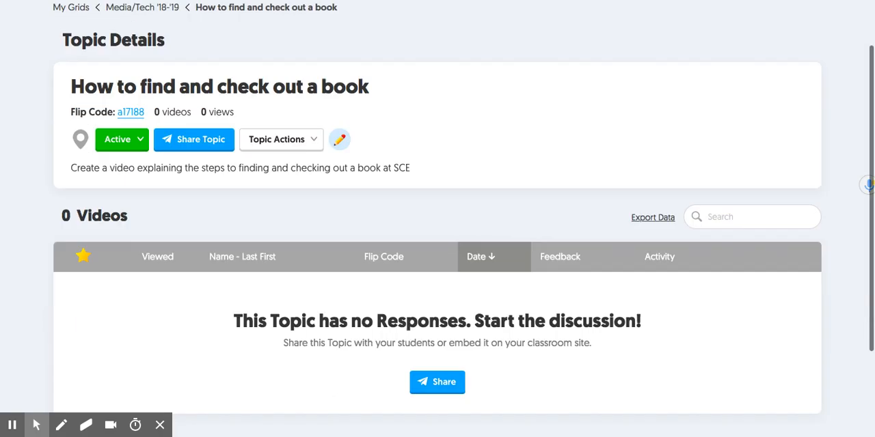
{"action": "scroll", "scroll_direction": "down", "scroll_amount": 3}
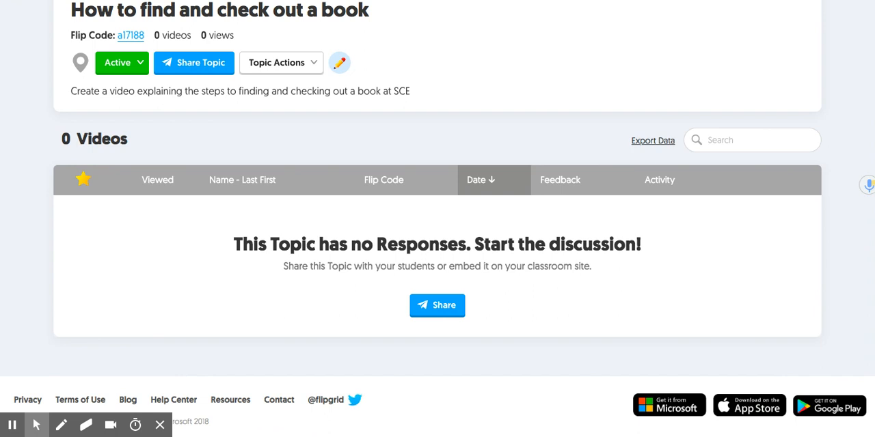
{"action": "mouse_move", "coordinate": [620, 292]}
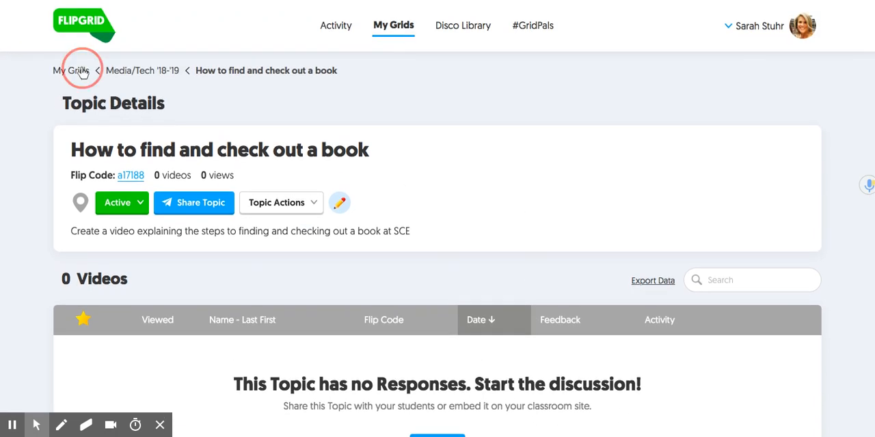
- Go back to My Grids and open the Welcome 2017-2018 5th Grade grid
{"action": "left_click", "coordinate": [74, 70]}
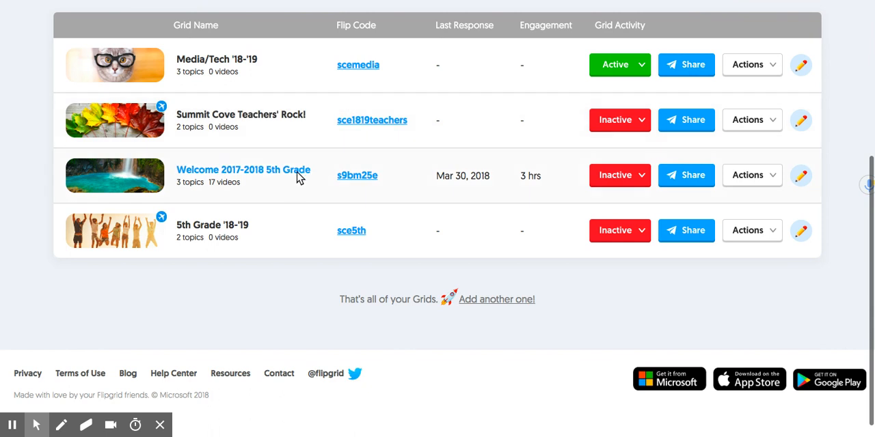
{"action": "left_click", "coordinate": [242, 169]}
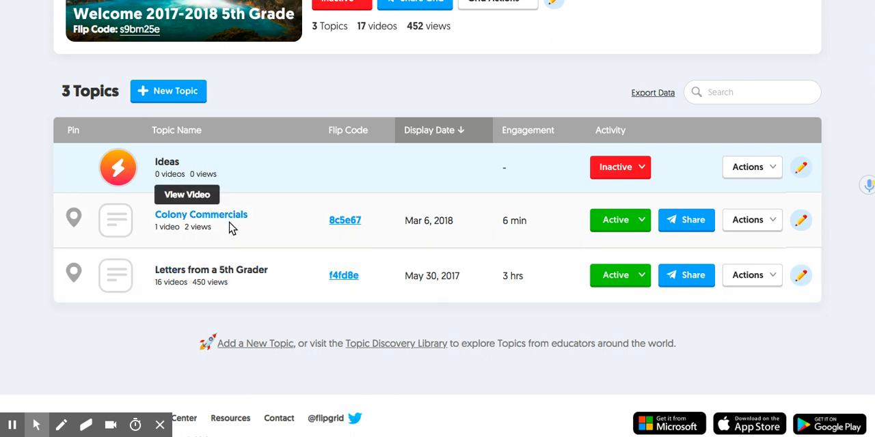
{"action": "mouse_move", "coordinate": [245, 282]}
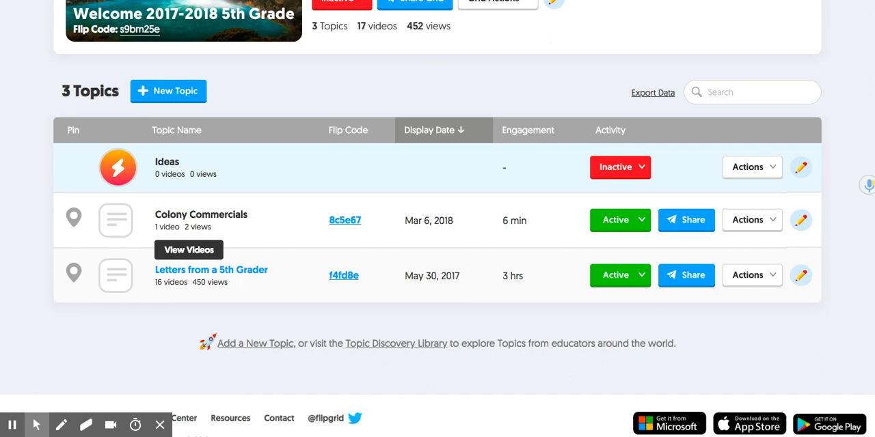
- Open Letters from a 5th Grader and scroll through its 16 student videos
{"action": "left_click", "coordinate": [211, 270]}
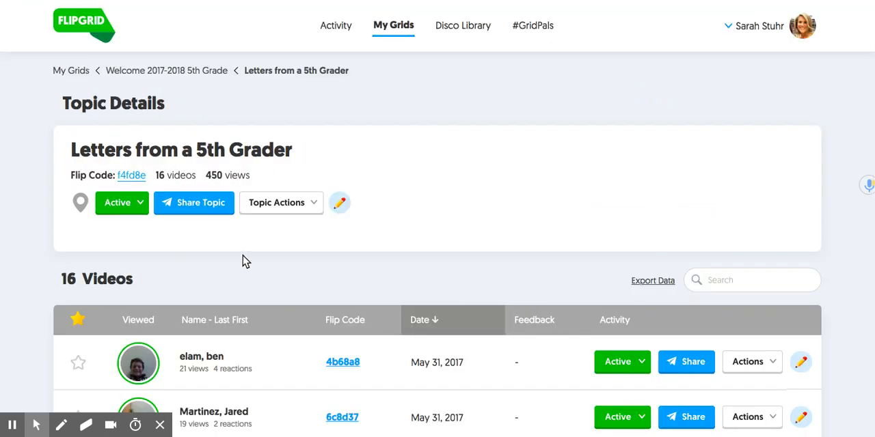
{"action": "scroll", "scroll_direction": "down", "scroll_amount": 3}
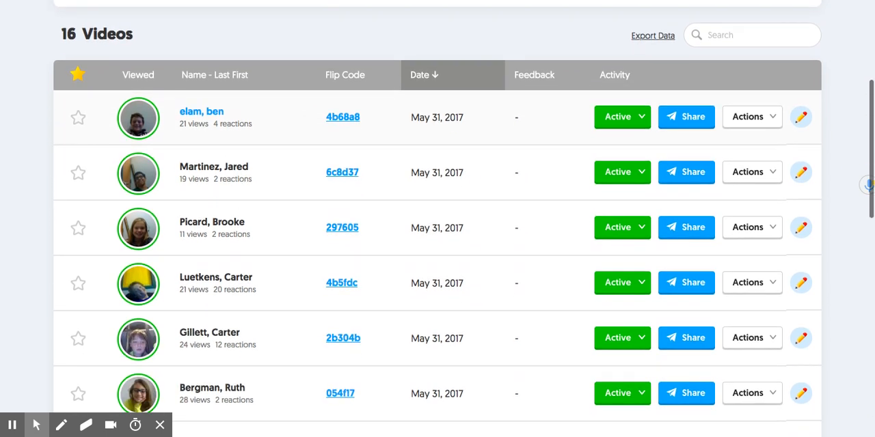
{"action": "scroll", "scroll_direction": "down", "scroll_amount": 3}
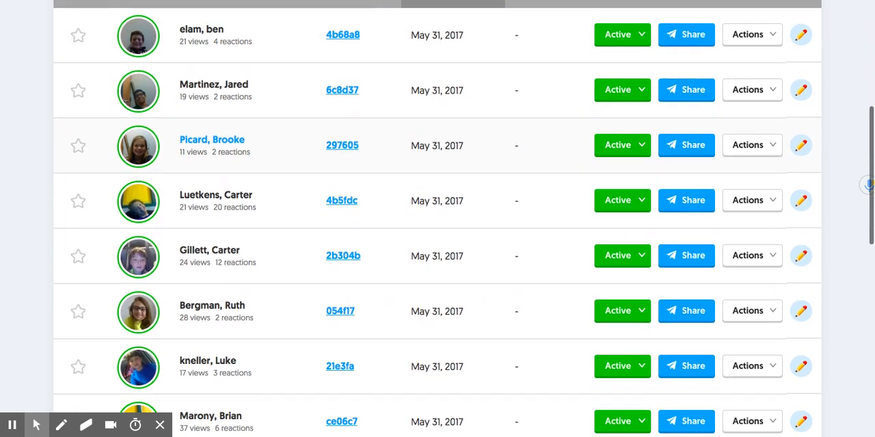
{"action": "scroll", "scroll_direction": "down", "scroll_amount": 3}
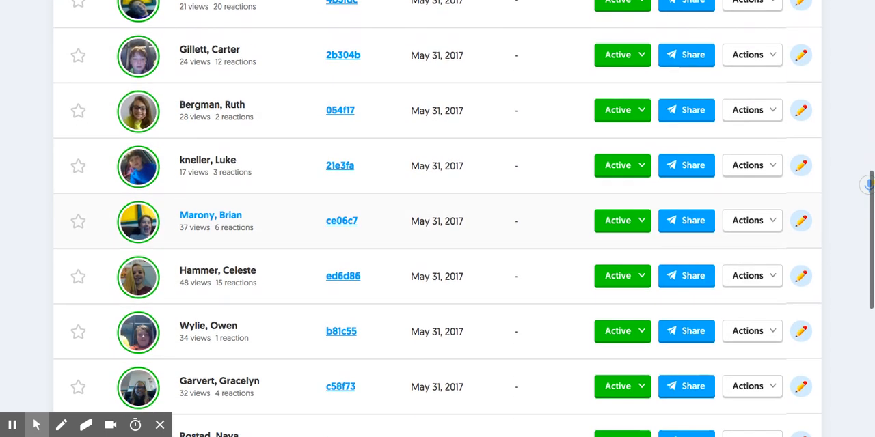
{"action": "scroll", "scroll_direction": "down", "scroll_amount": 3}
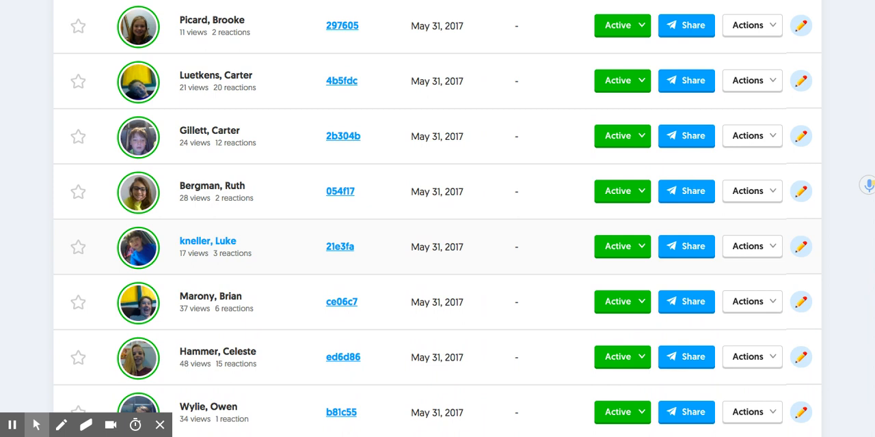
- Scroll the My Grids page to view all four grids, including Media/Tech '18-'19
{"action": "scroll", "scroll_direction": "up", "scroll_amount": 3}
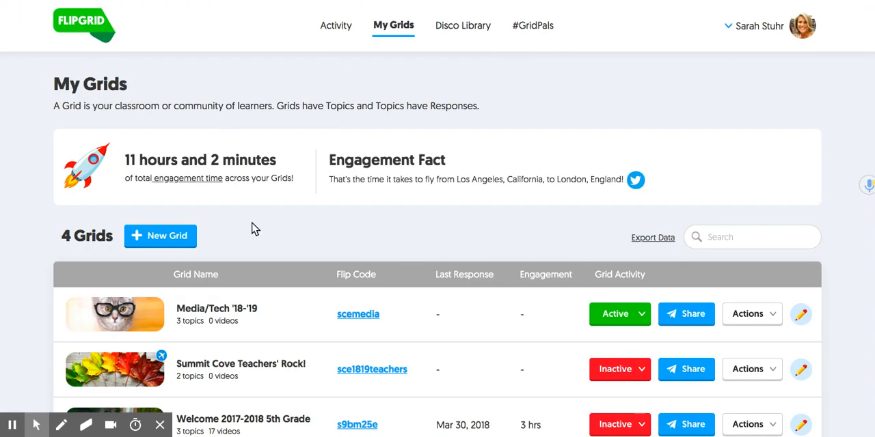
{"action": "scroll", "scroll_direction": "down", "scroll_amount": 3}
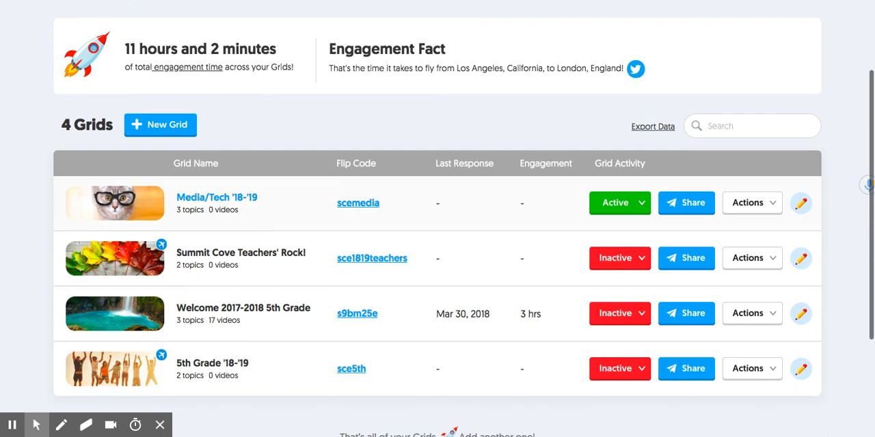